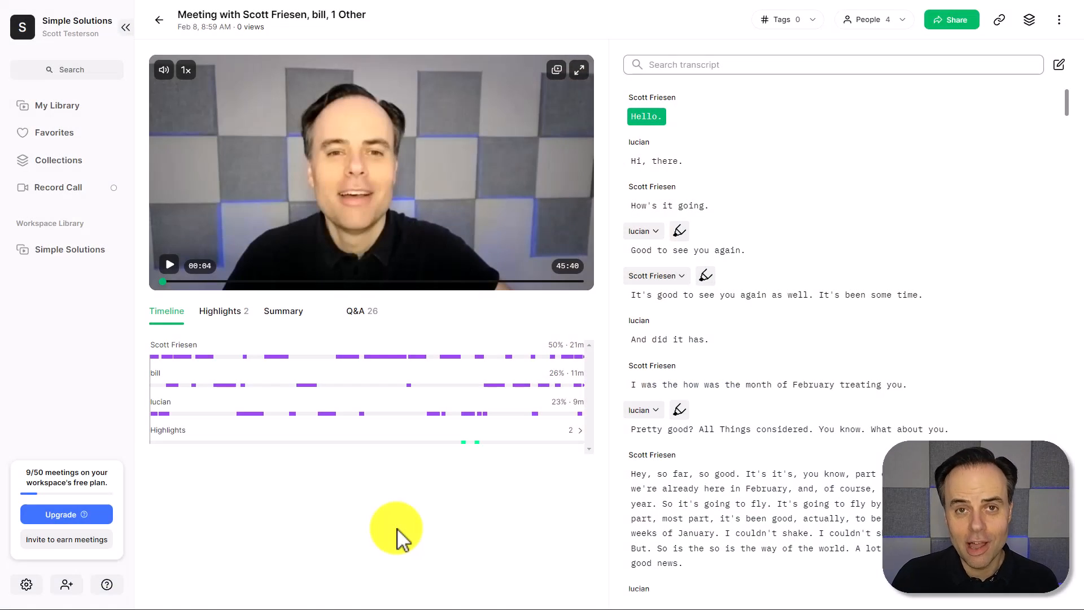
mouse_move(411, 521)
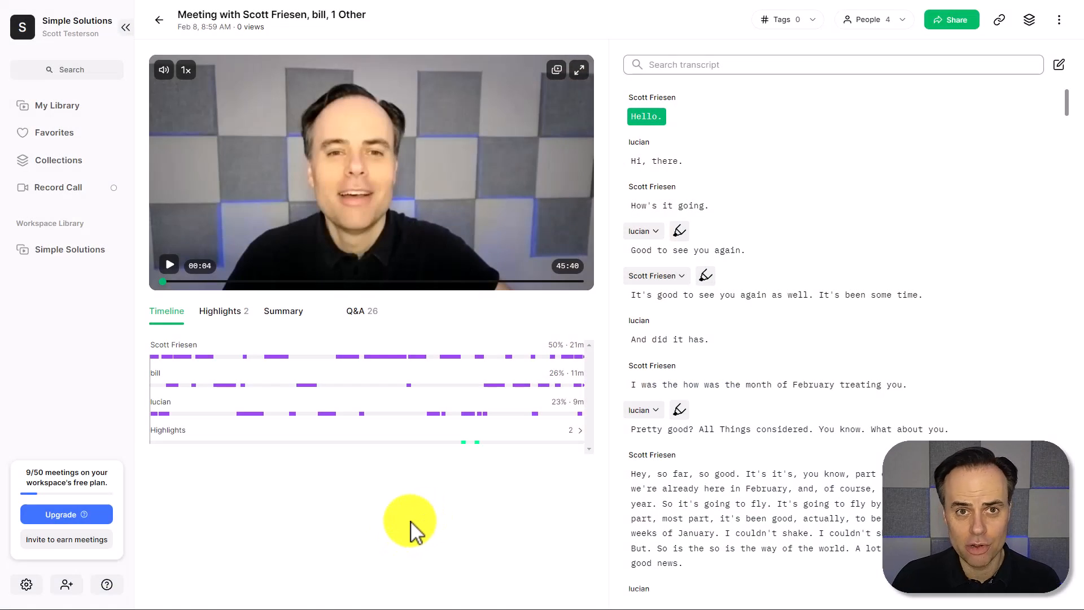
mouse_move(365, 206)
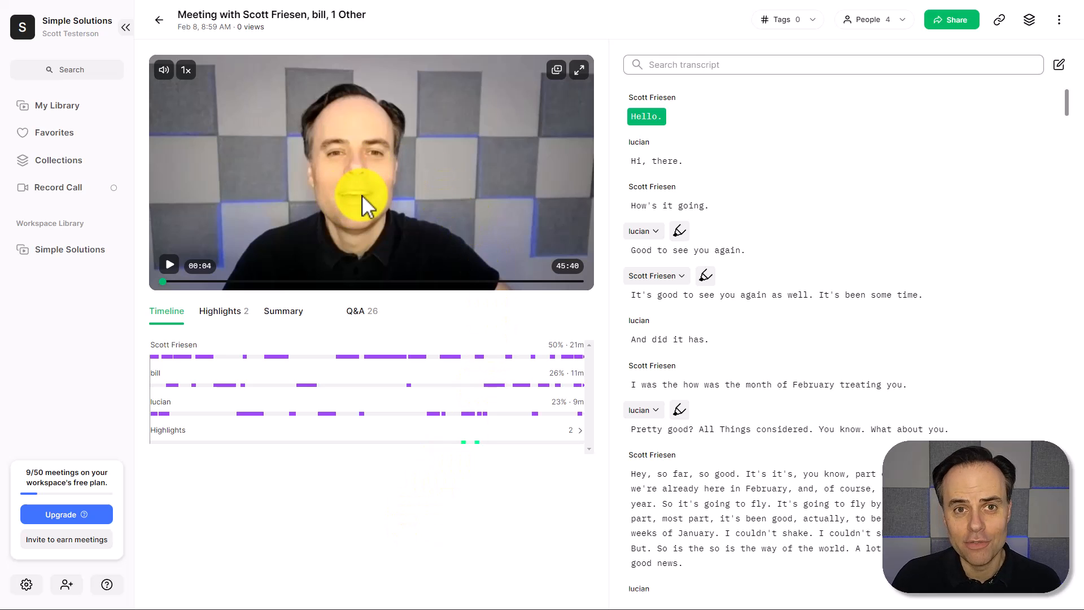
mouse_move(802, 344)
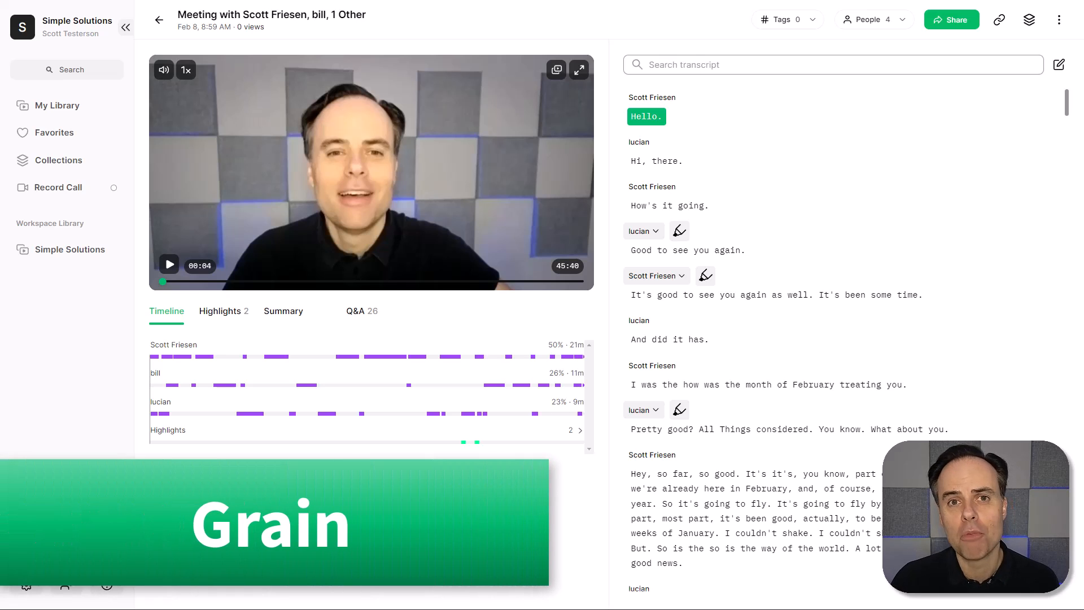
mouse_move(443, 290)
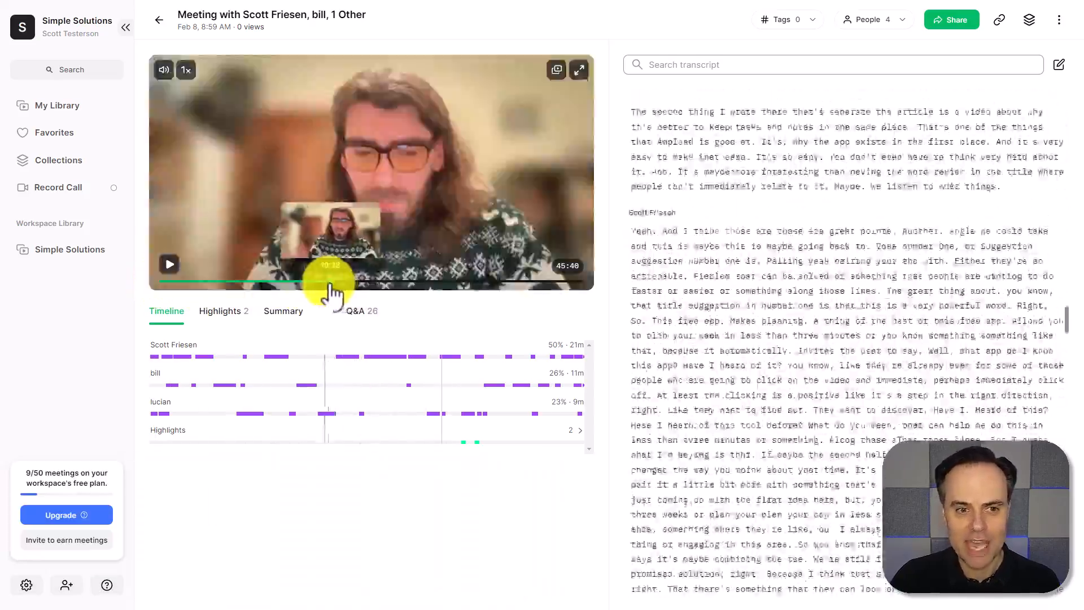
Step: Move the playhead along the progress bar to roughly 8:17 in the recording
drag(326, 282, 235, 283)
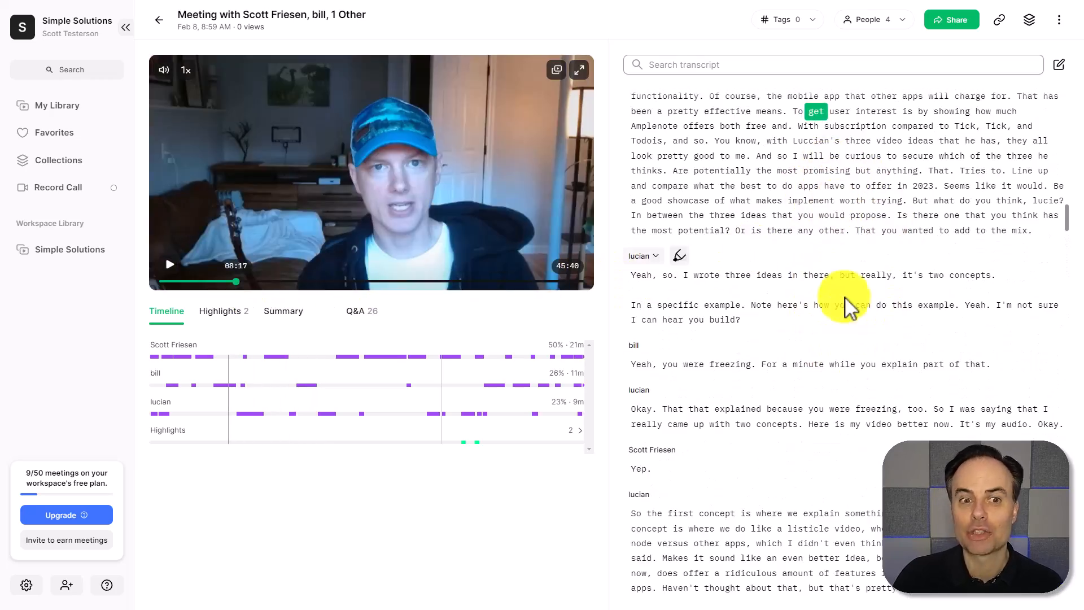
mouse_move(850, 264)
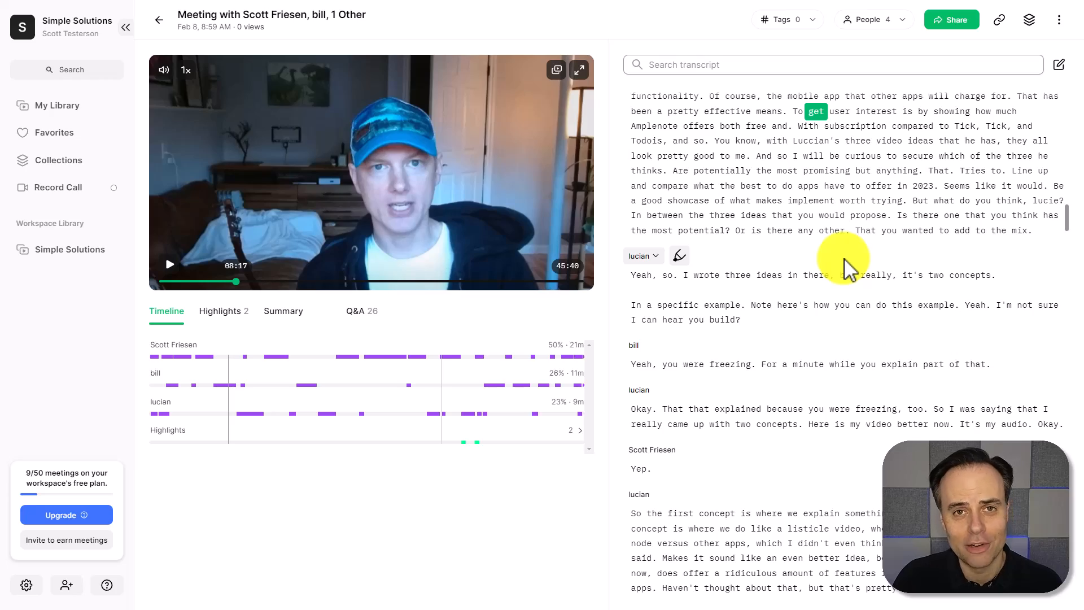
mouse_move(238, 283)
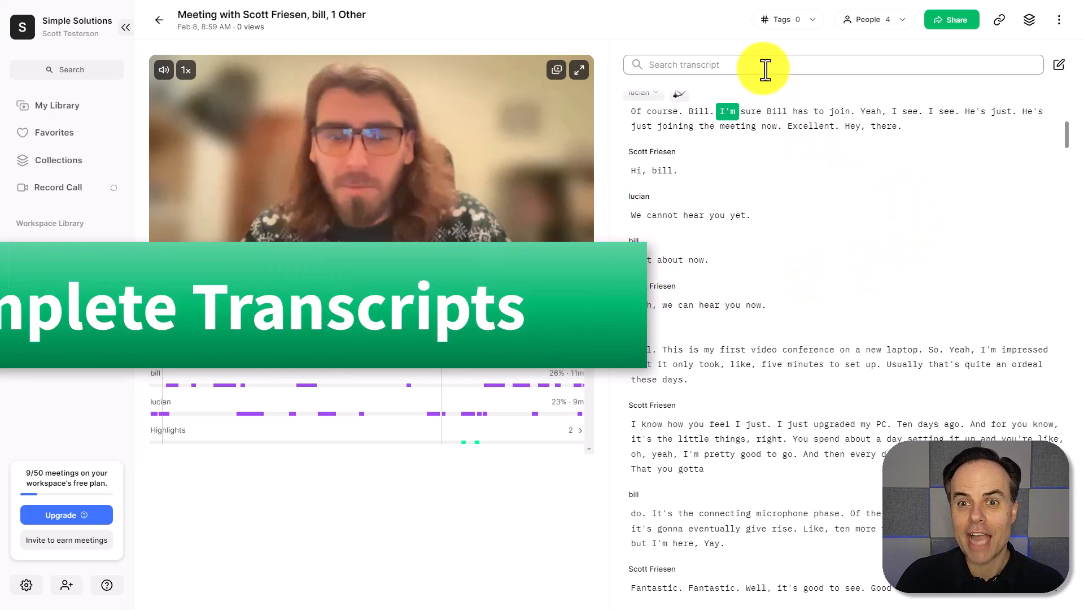
Step: Search the transcript for 'calendar' and advance through matches to the fourth of five
scroll(down, 3)
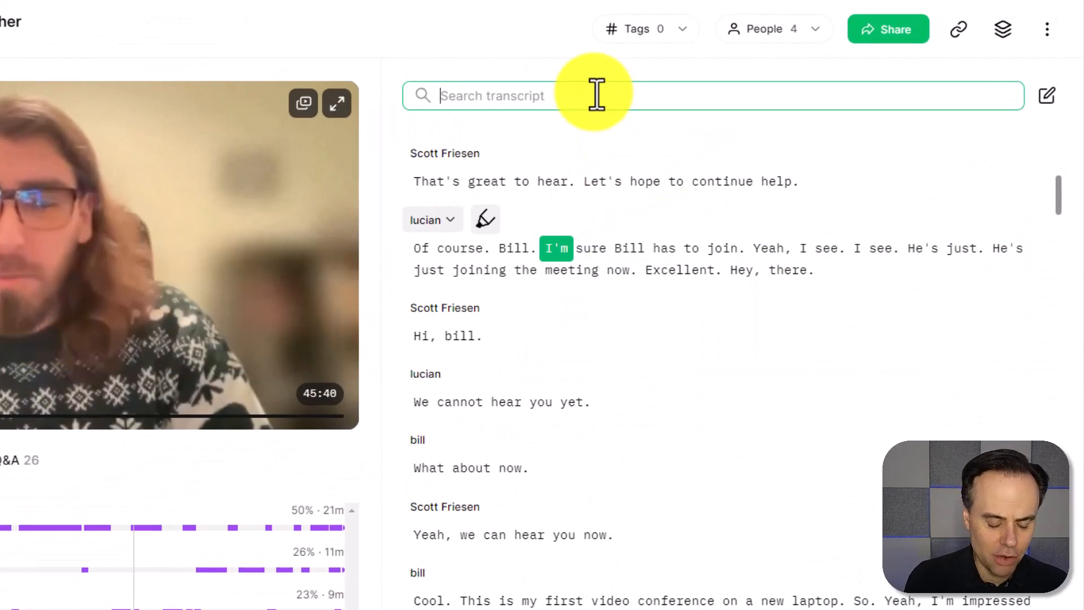
text(calendar)
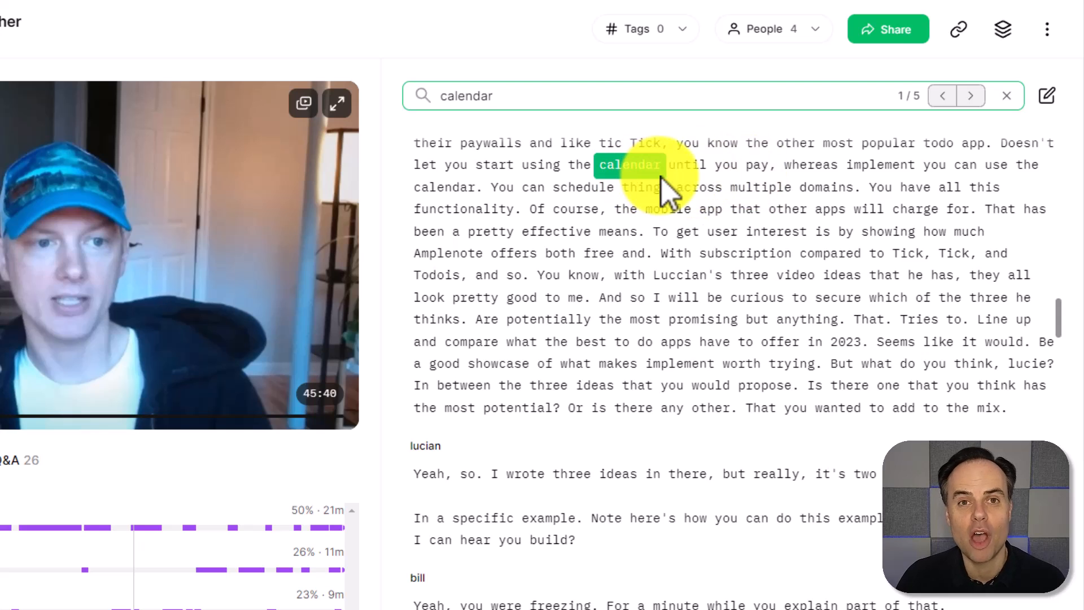
click(970, 95)
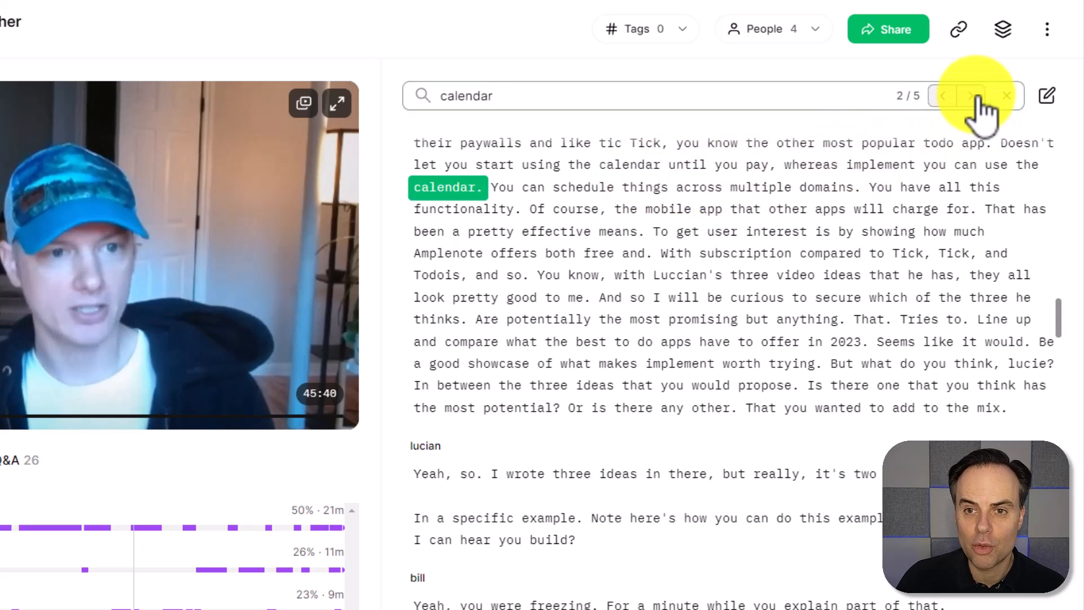
click(969, 95)
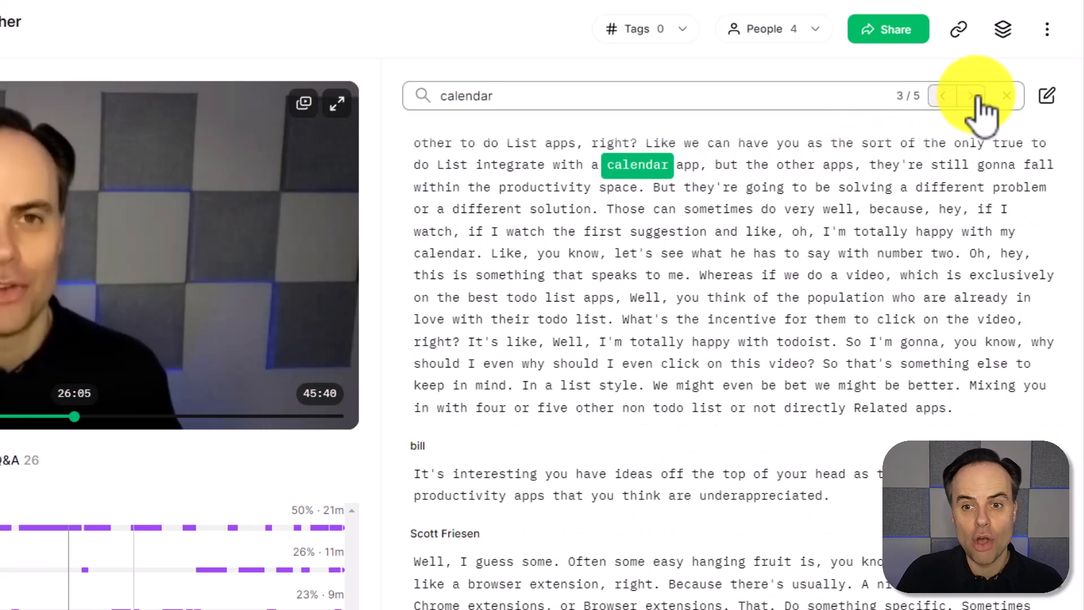
click(969, 95)
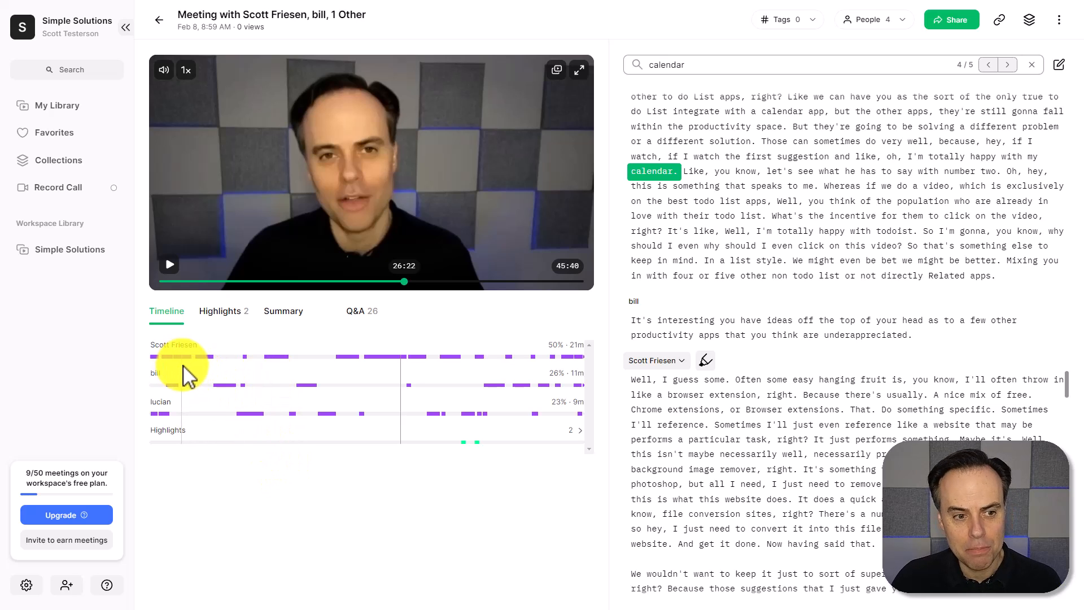
mouse_move(228, 403)
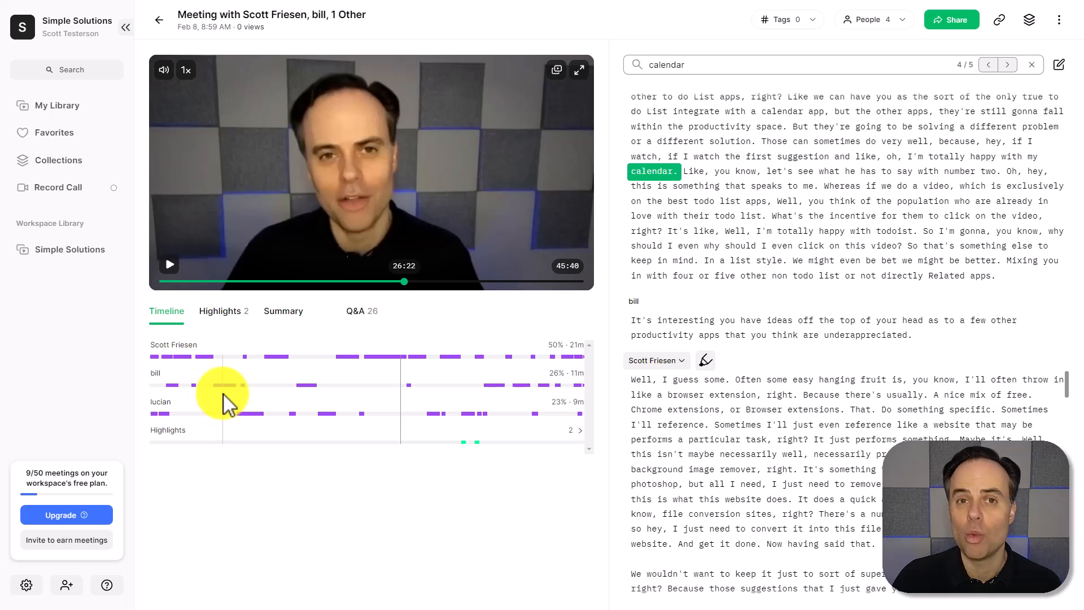
mouse_move(387, 491)
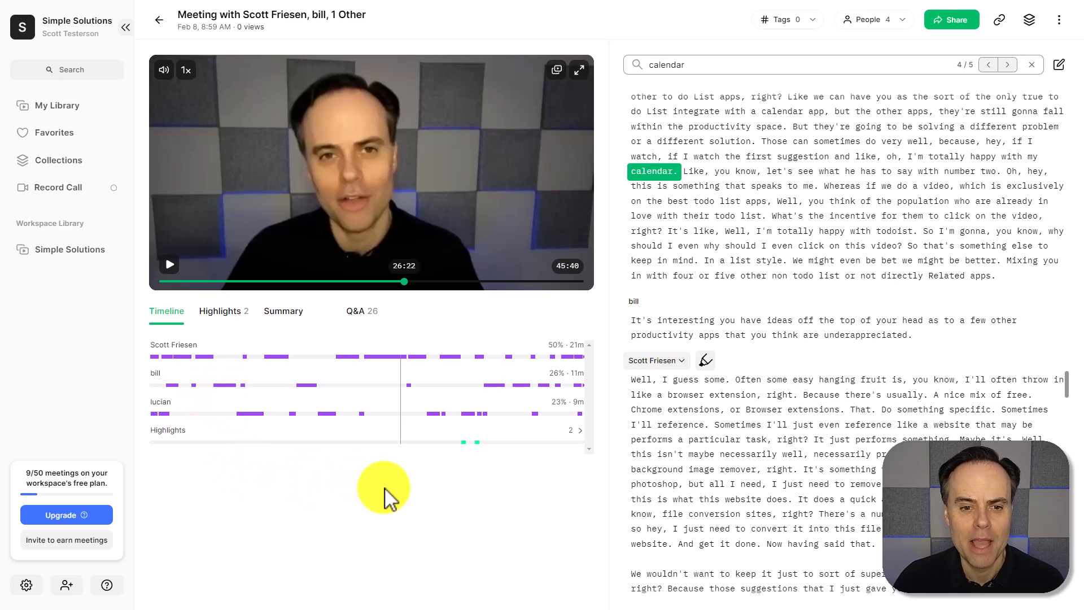
mouse_move(169, 414)
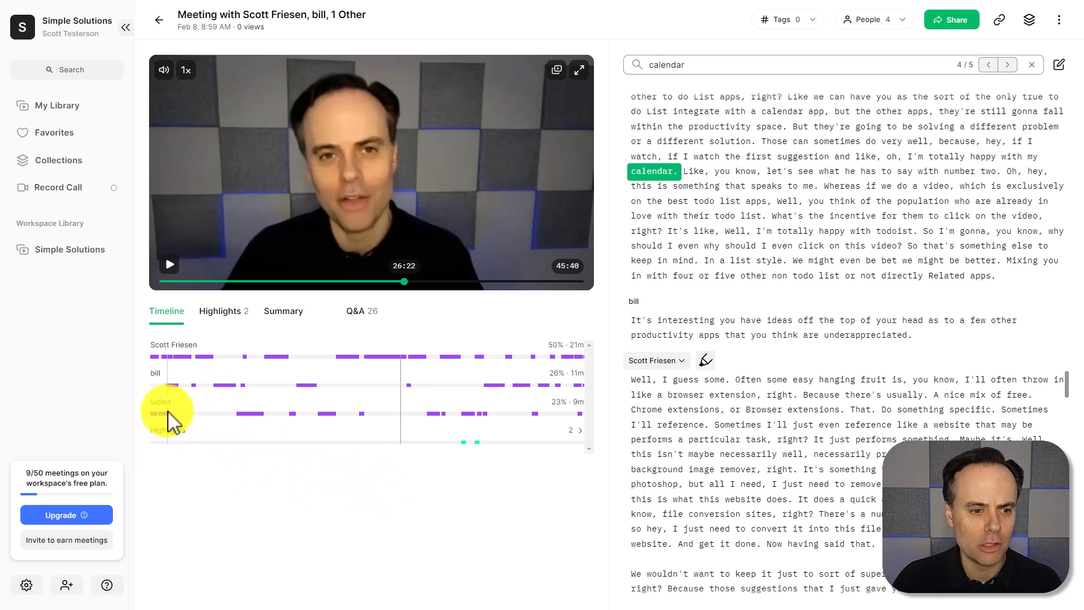
mouse_move(435, 485)
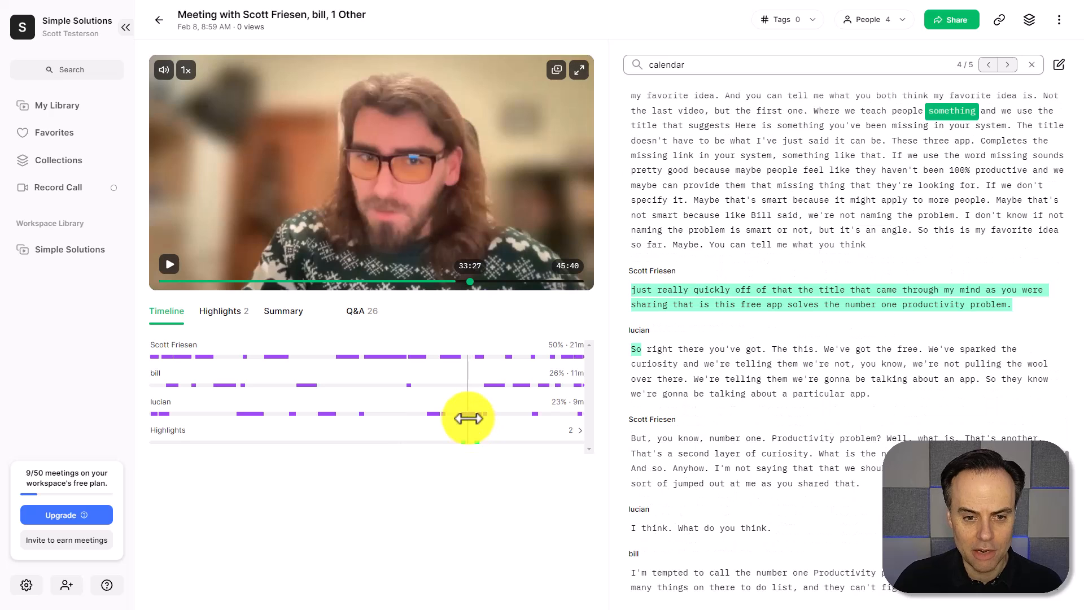
mouse_move(782, 326)
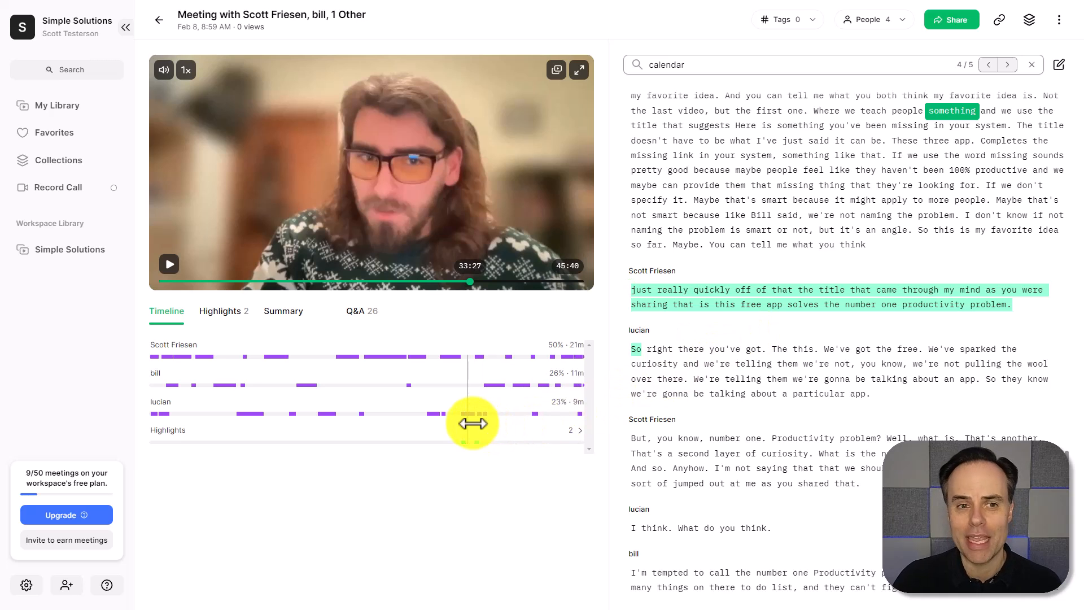
mouse_move(408, 342)
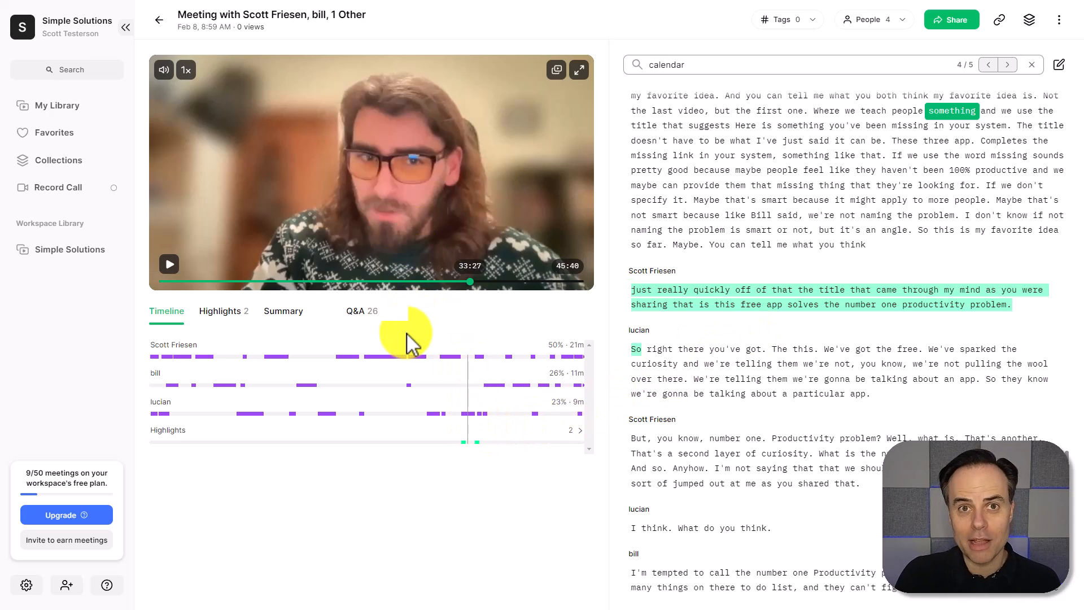
mouse_move(866, 267)
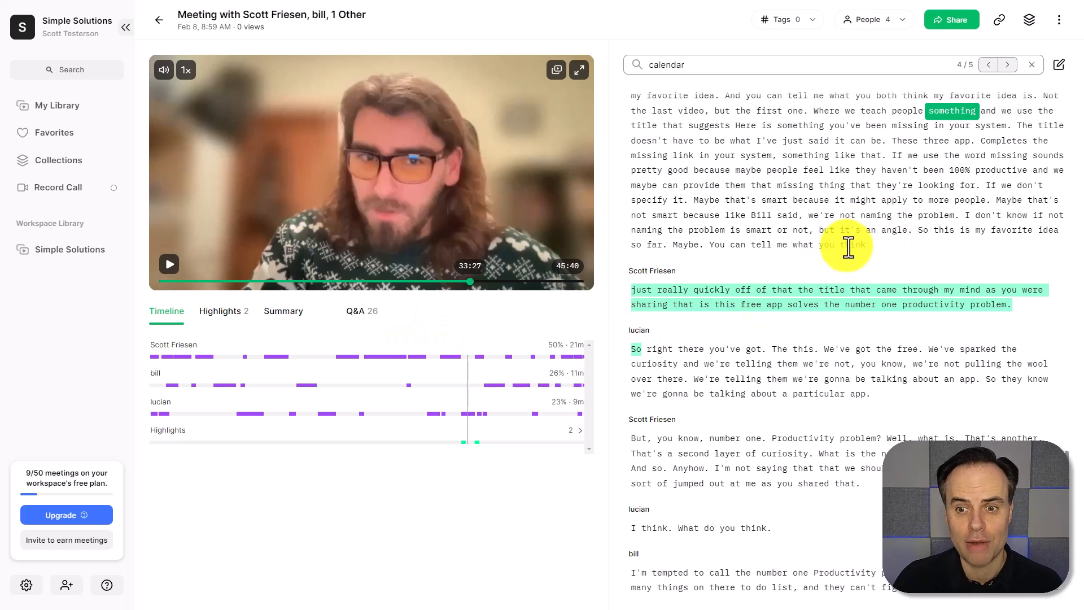
mouse_move(719, 315)
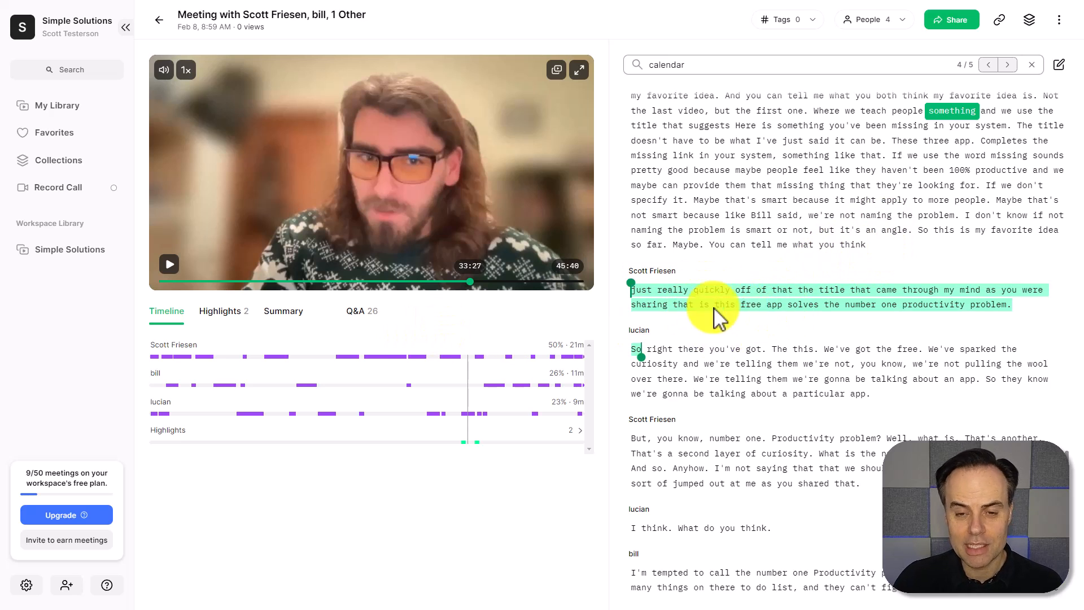
Step: Highlight the passage starting 'But, you know, number one', making a third highlight
scroll(down, 3)
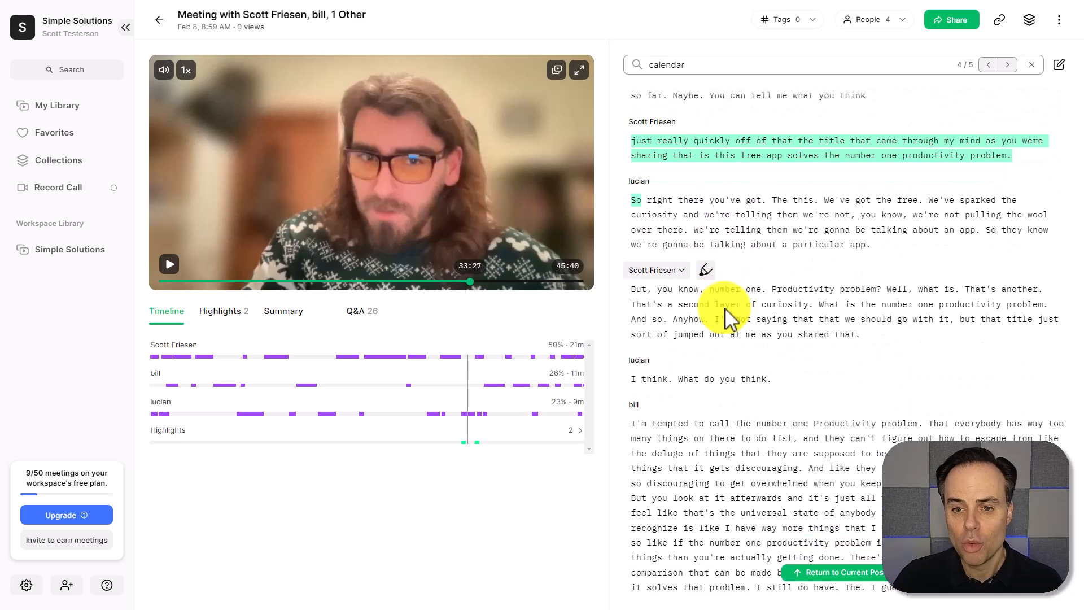
scroll(down, 3)
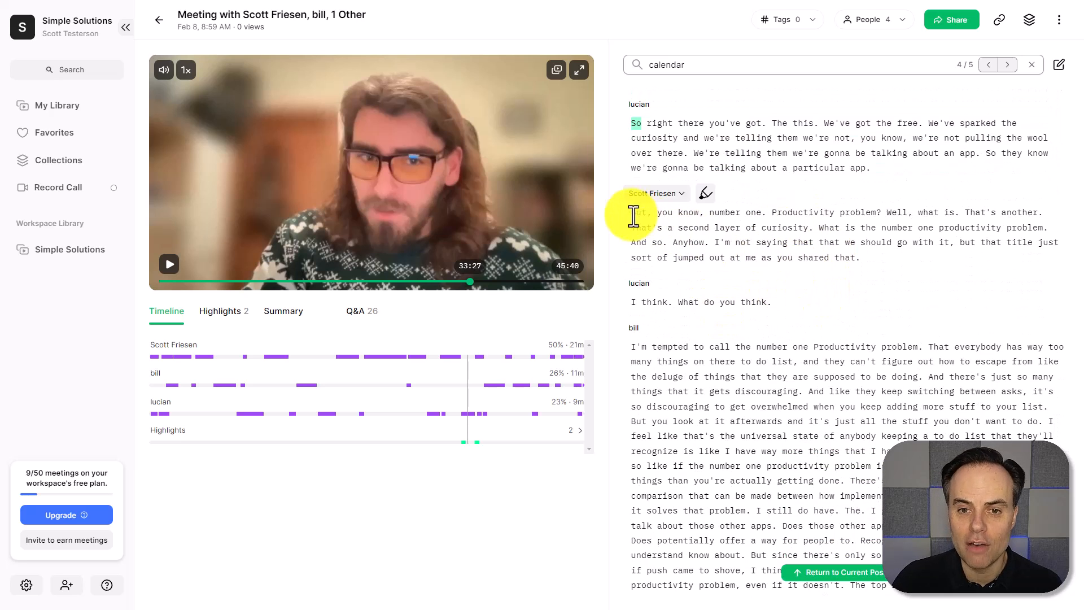
click(705, 193)
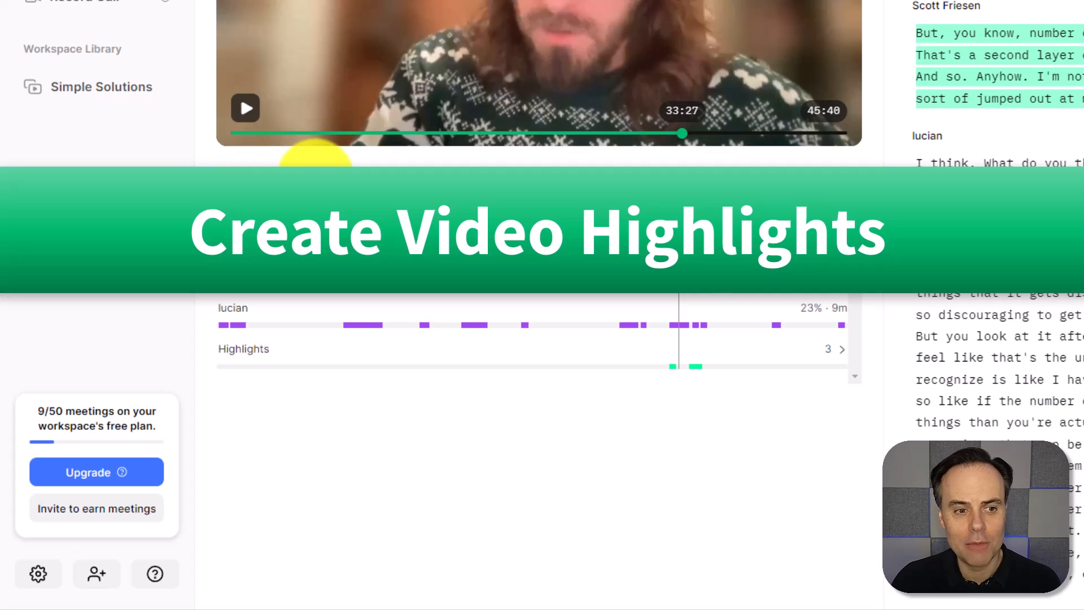
Step: Show the Highlights list with the meeting's three saved clips
click(320, 176)
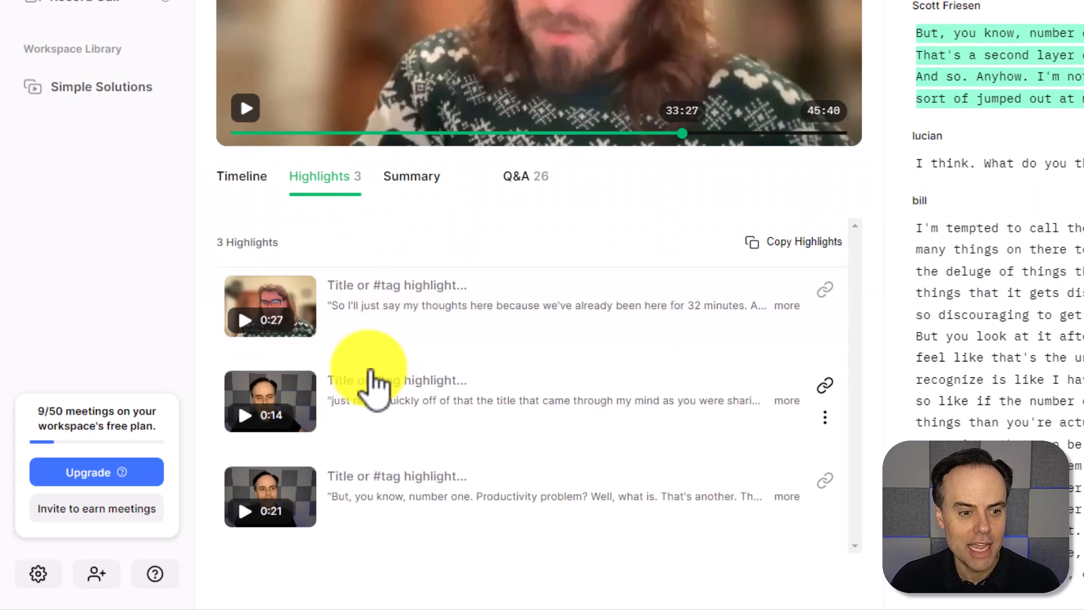
mouse_move(460, 374)
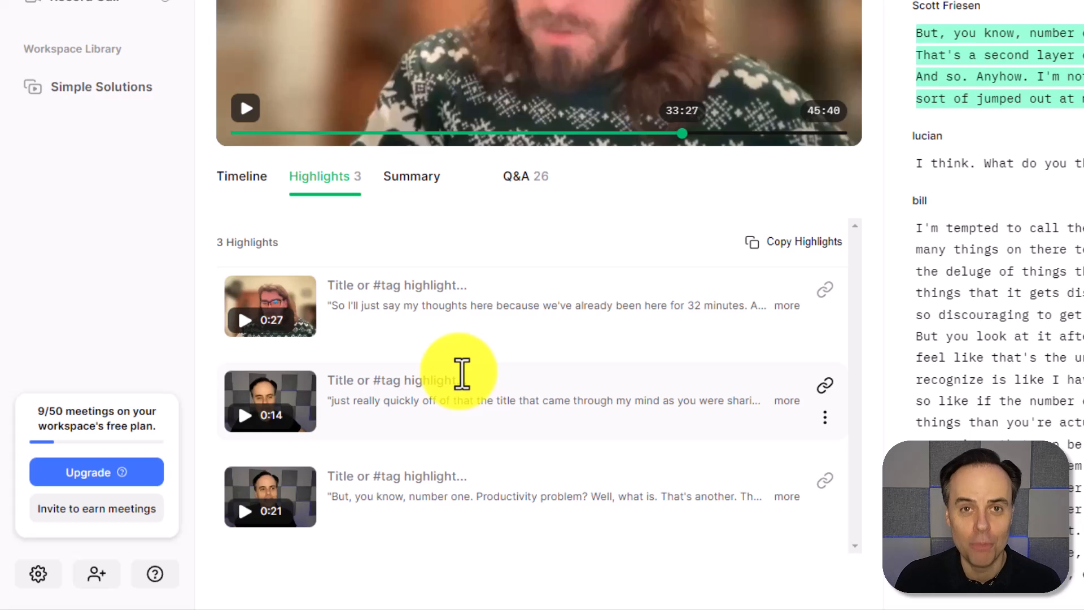
mouse_move(588, 221)
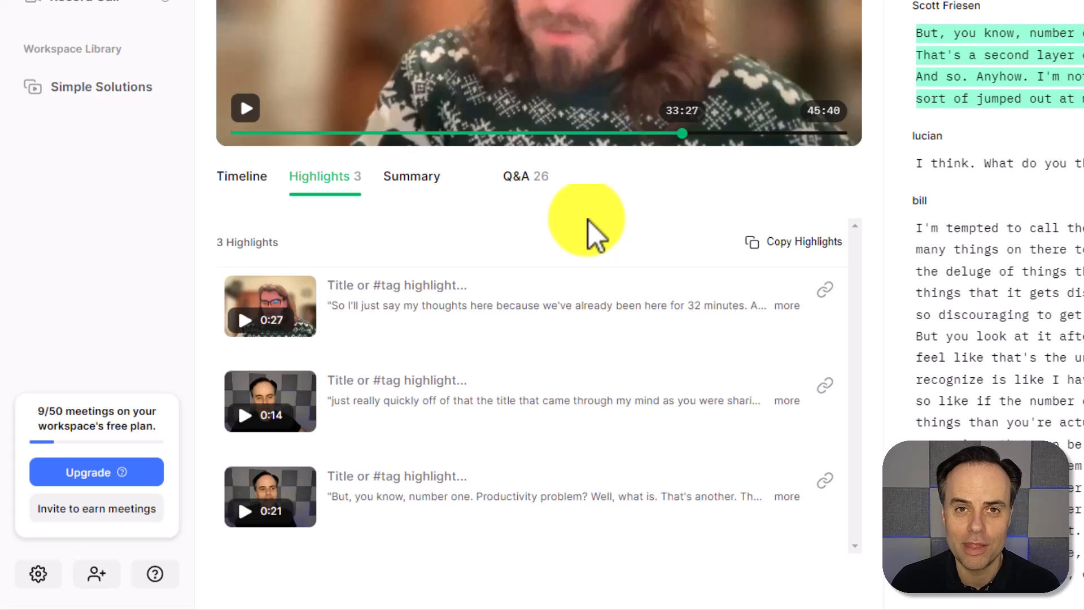
mouse_move(411, 176)
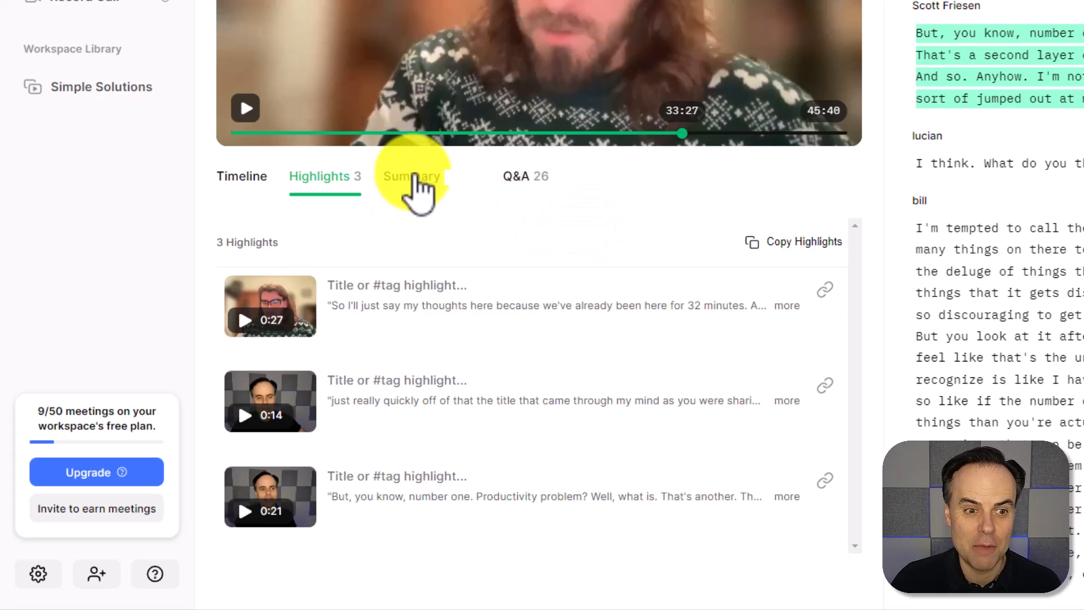
Step: From the Summary notes, seek playback to 4:50 and then 9:50 ('two concepts' note)
click(411, 177)
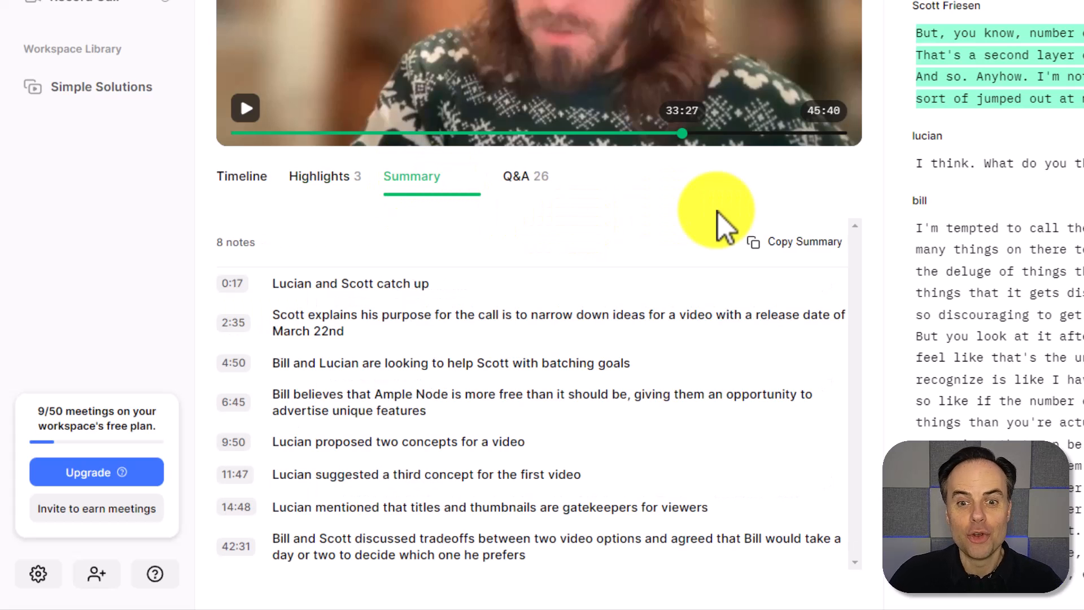
mouse_move(425, 214)
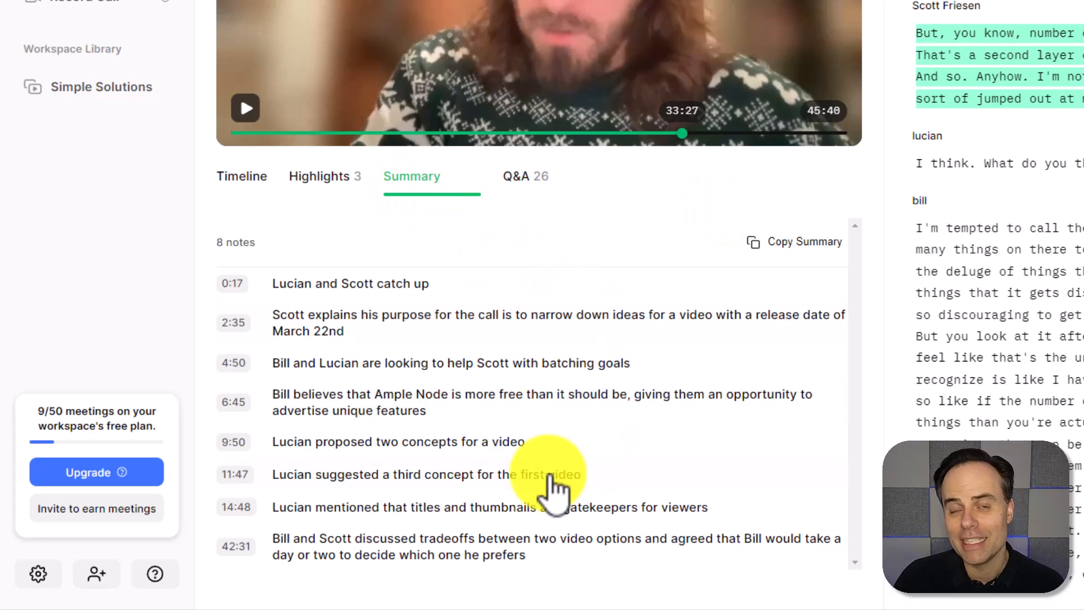
mouse_move(704, 442)
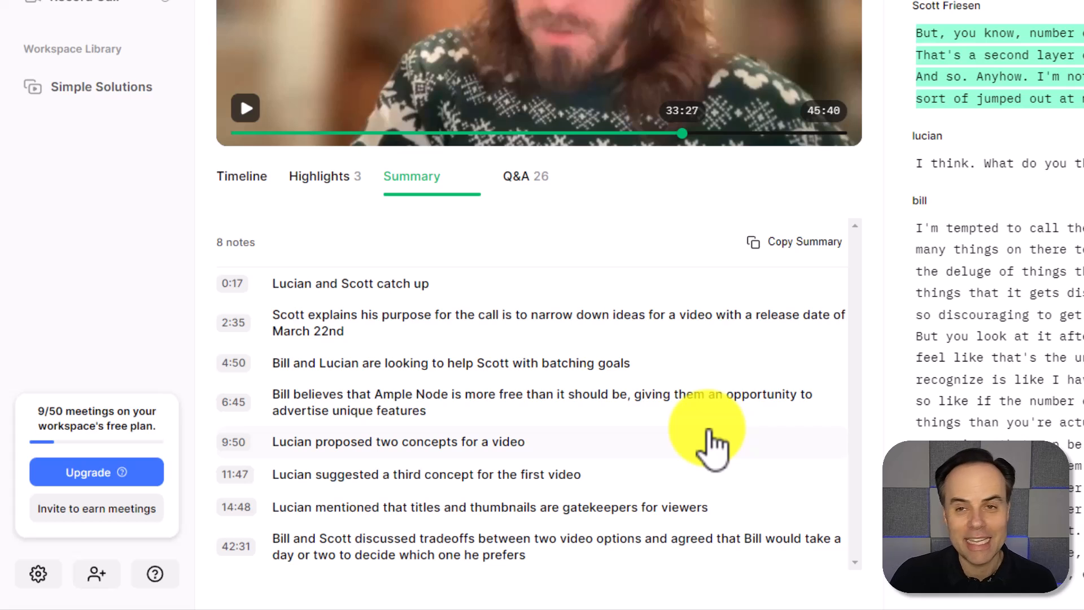
mouse_move(395, 352)
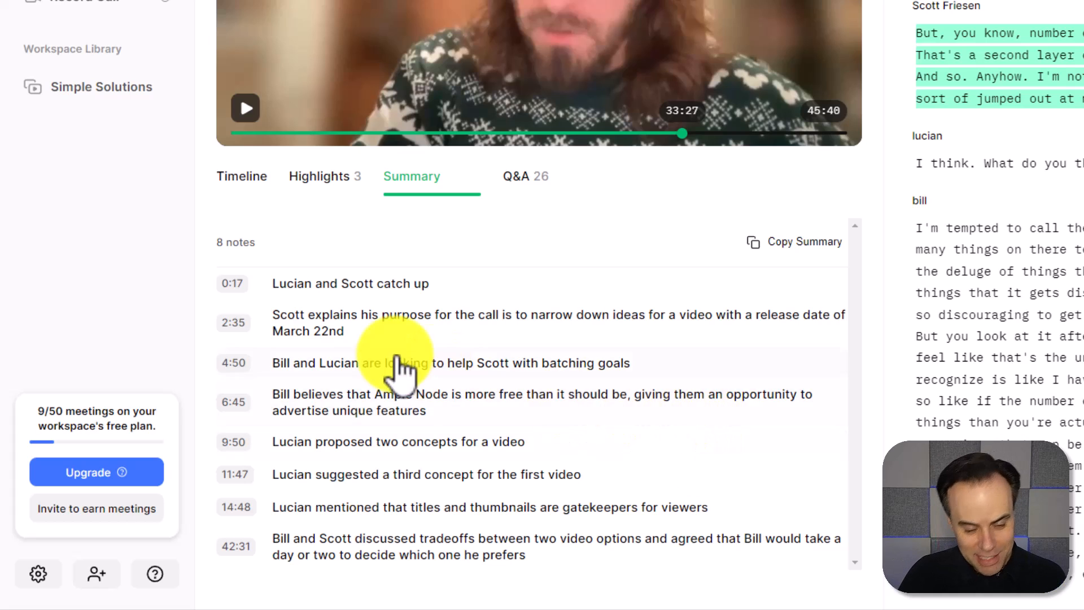
mouse_move(550, 474)
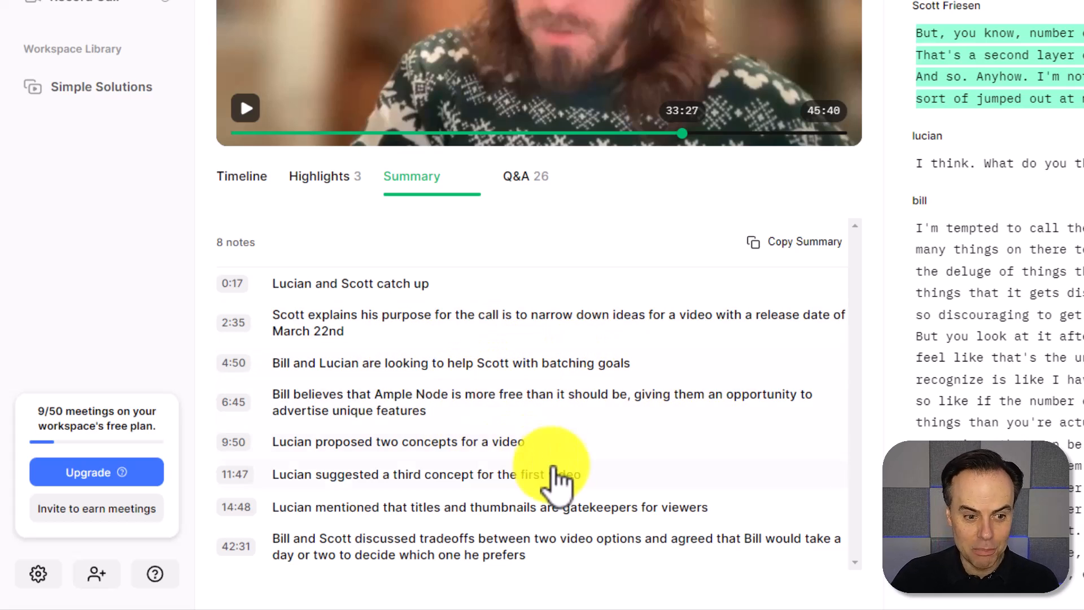
mouse_move(757, 484)
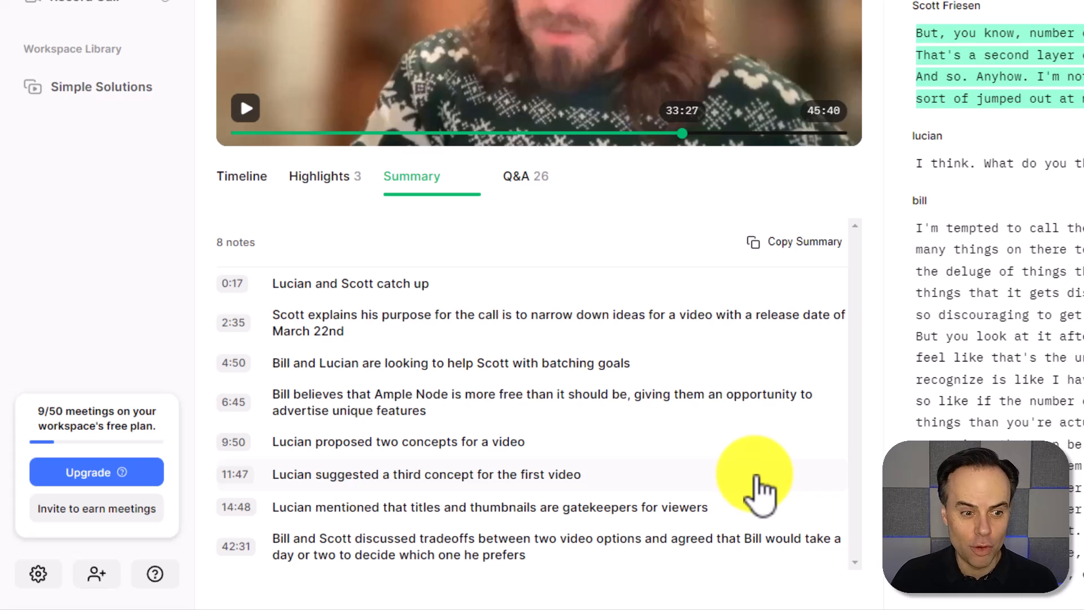
mouse_move(443, 374)
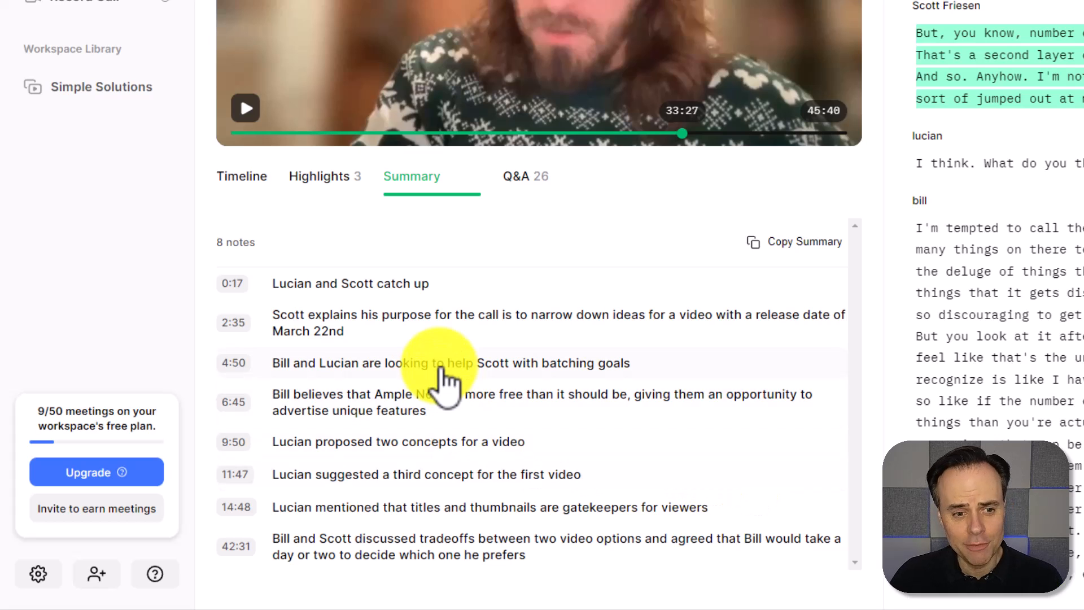
click(449, 363)
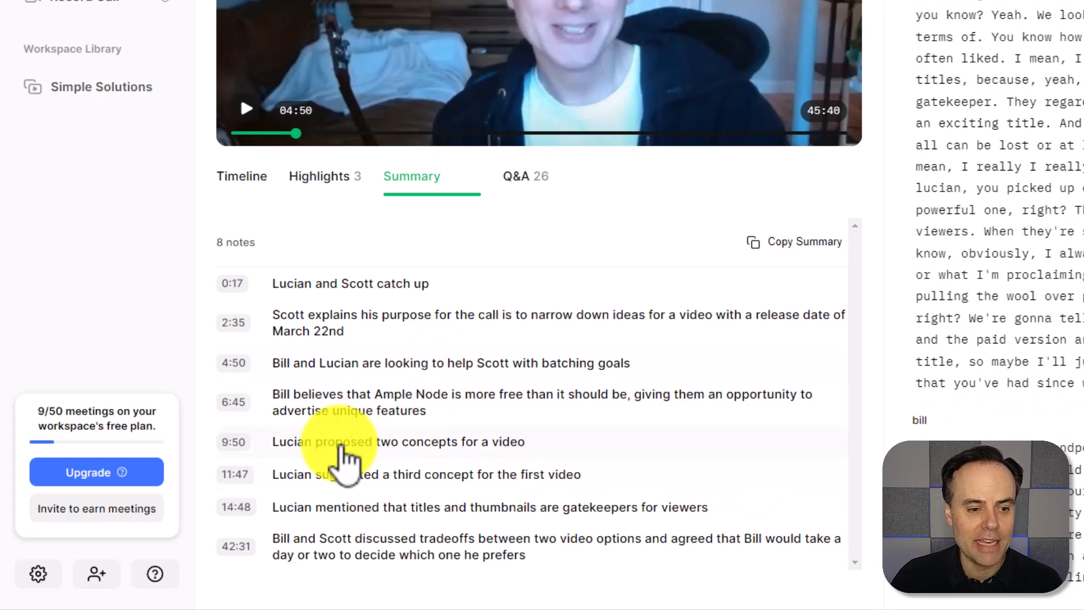
click(232, 441)
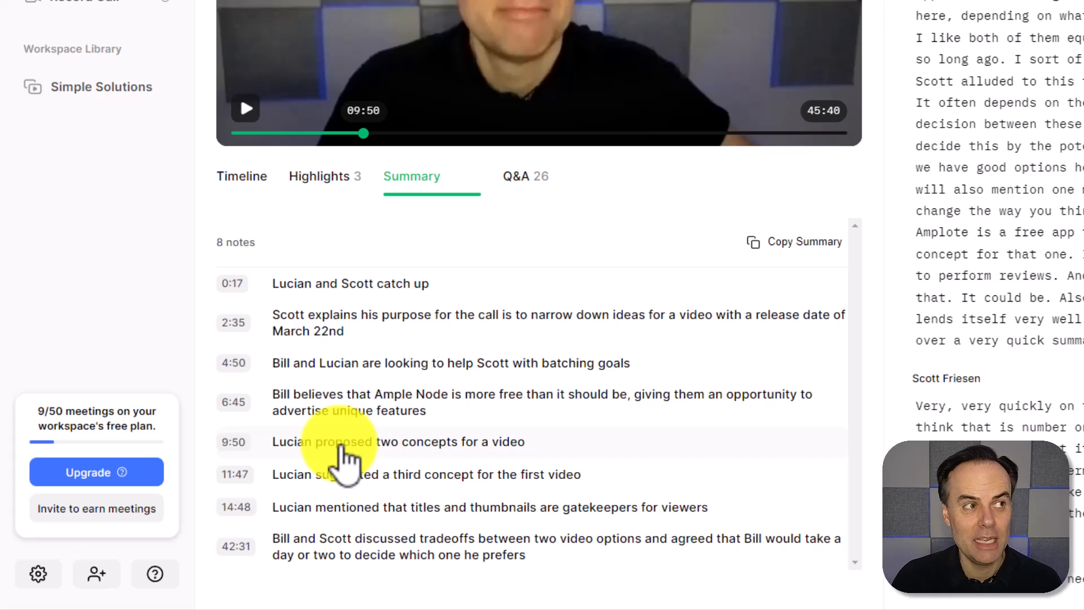
mouse_move(629, 408)
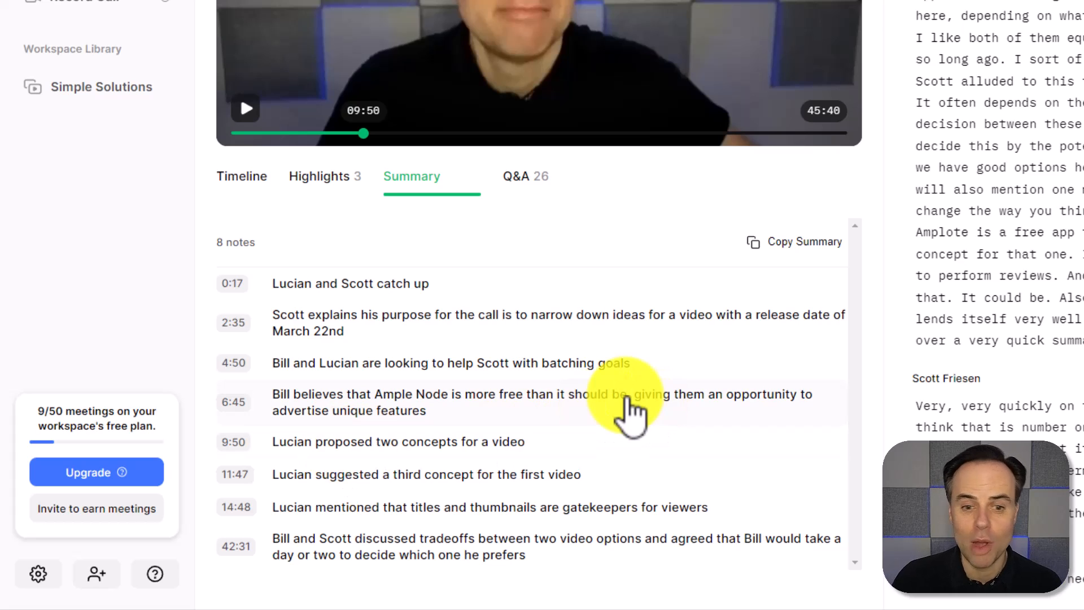
mouse_move(795, 260)
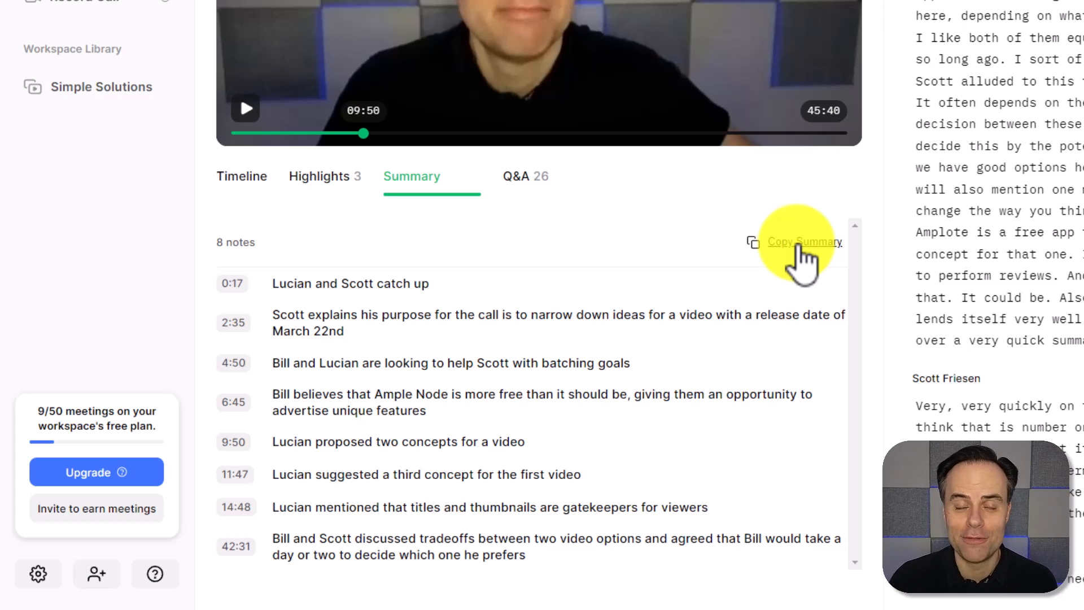
mouse_move(528, 187)
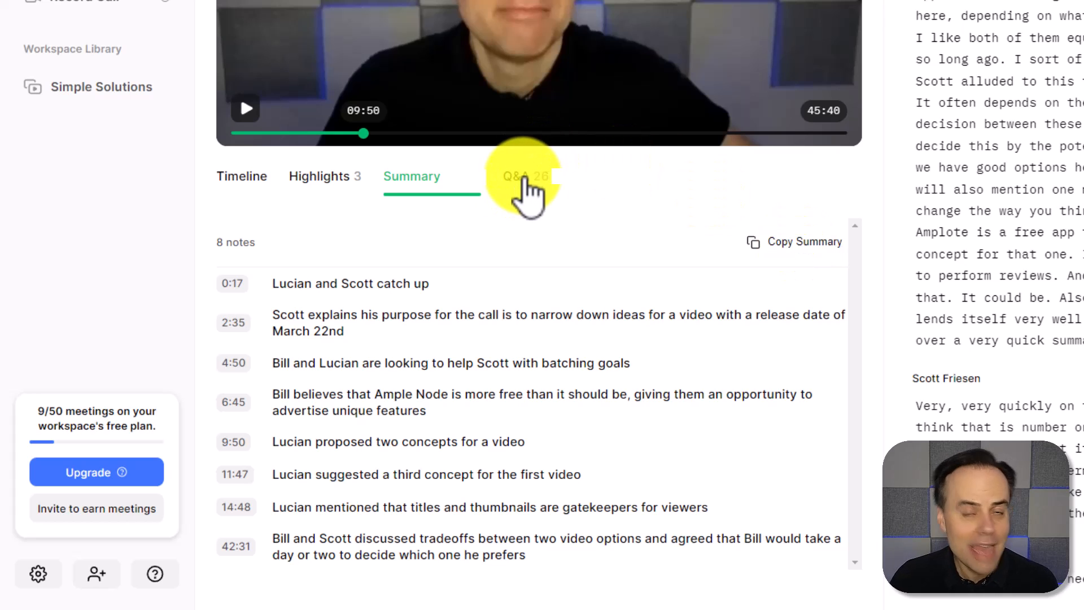
Step: Browse the meeting's Q&A list of questions and answers
click(525, 176)
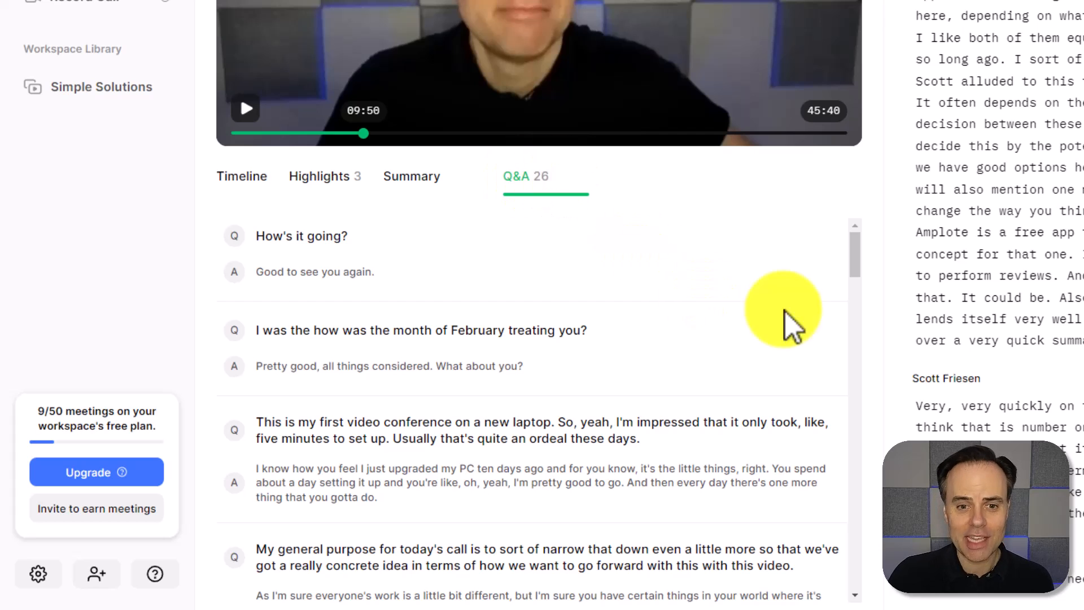
scroll(down, 3)
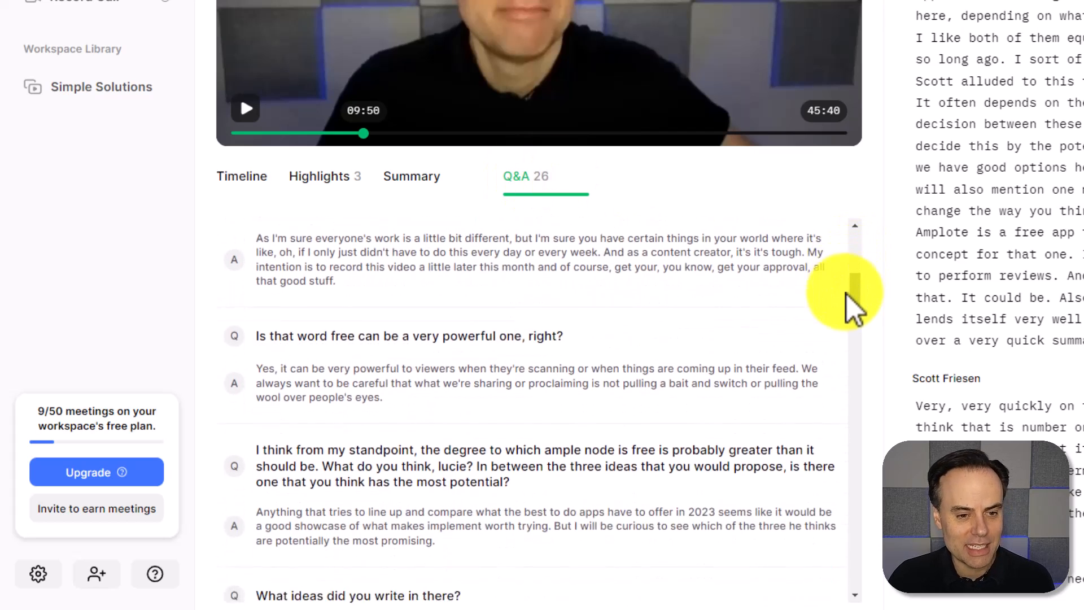
scroll(down, 3)
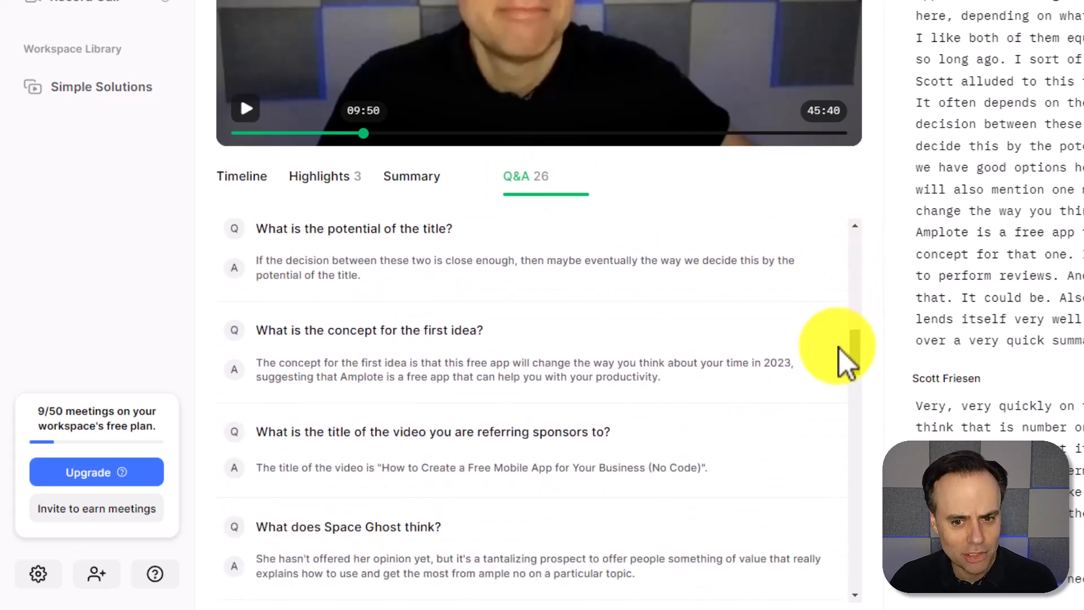
scroll(down, 3)
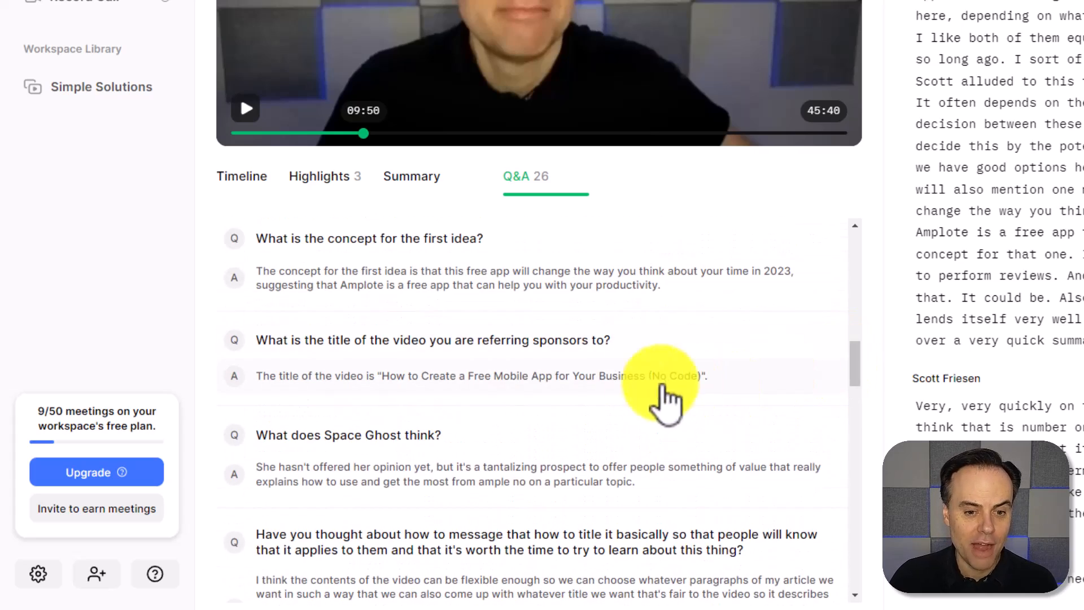
scroll(up, 3)
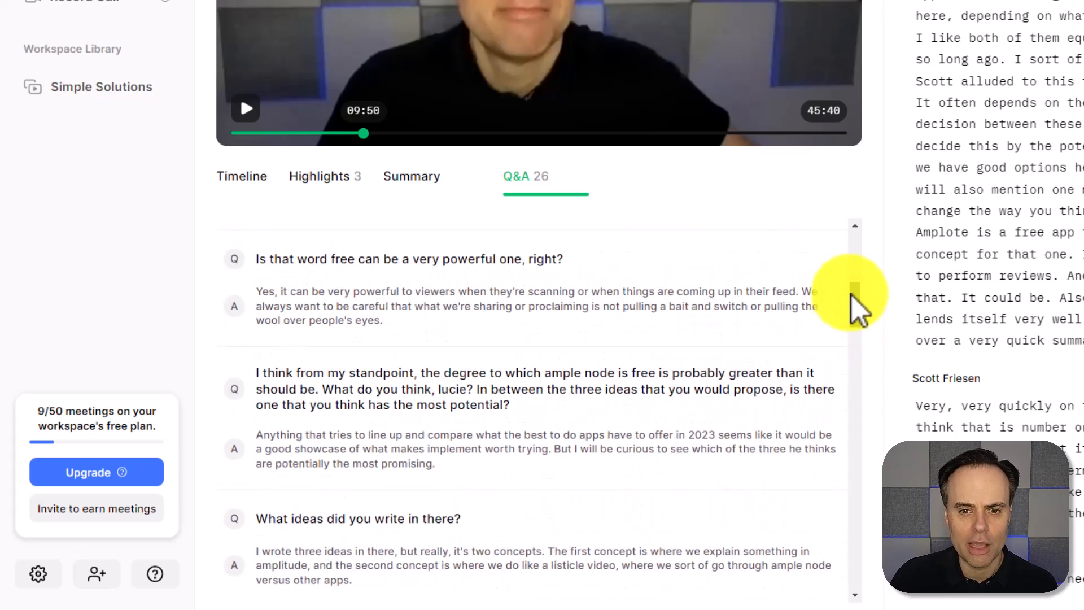
scroll(up, 3)
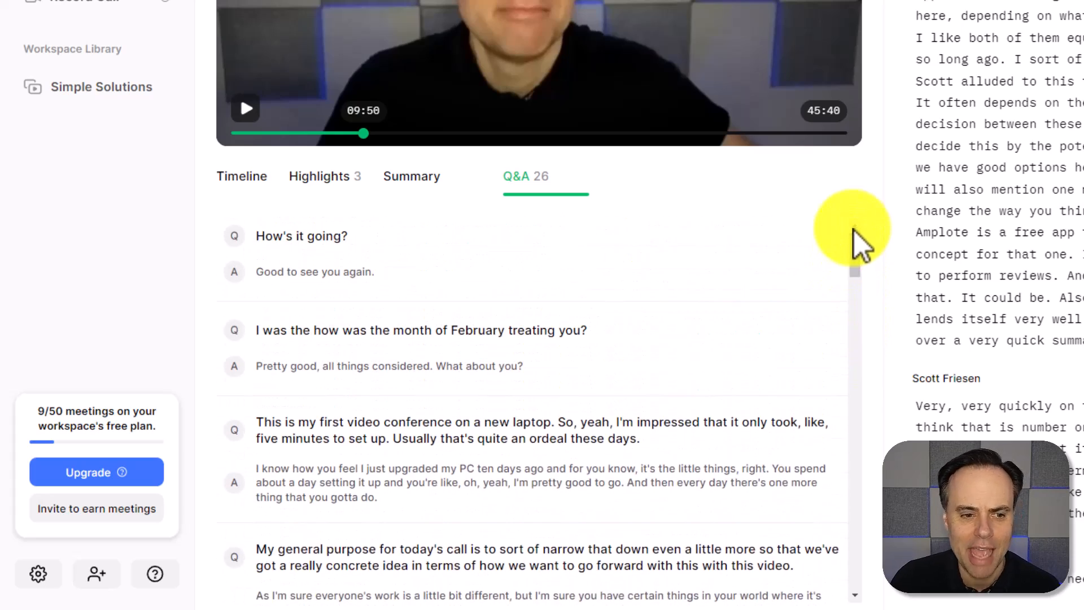
mouse_move(809, 304)
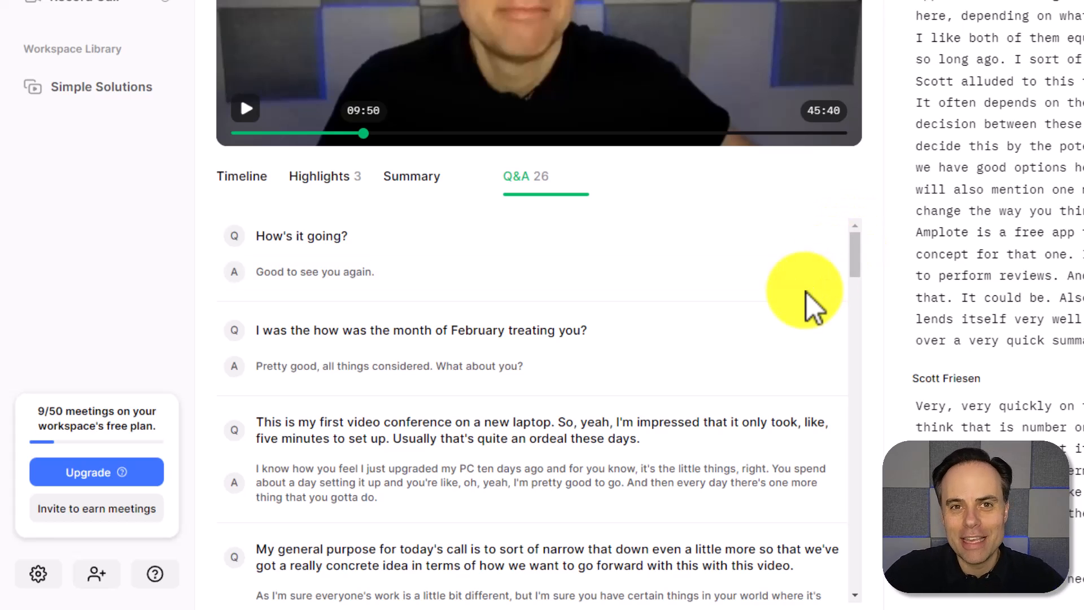
mouse_move(703, 339)
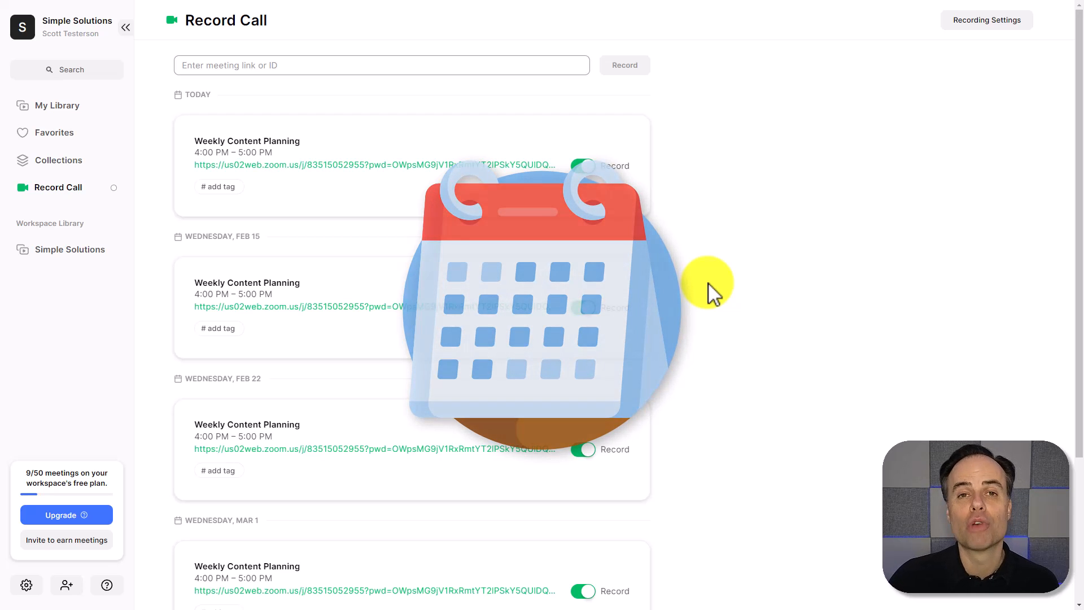
mouse_move(211, 502)
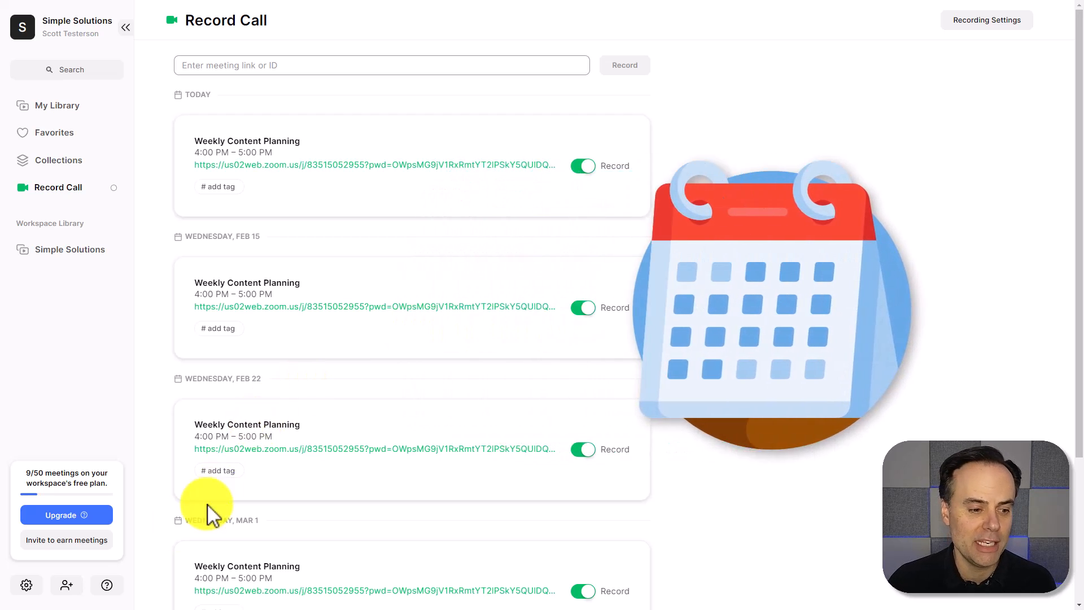
Step: Bring up the settings gear menu from the Record Call page
click(26, 585)
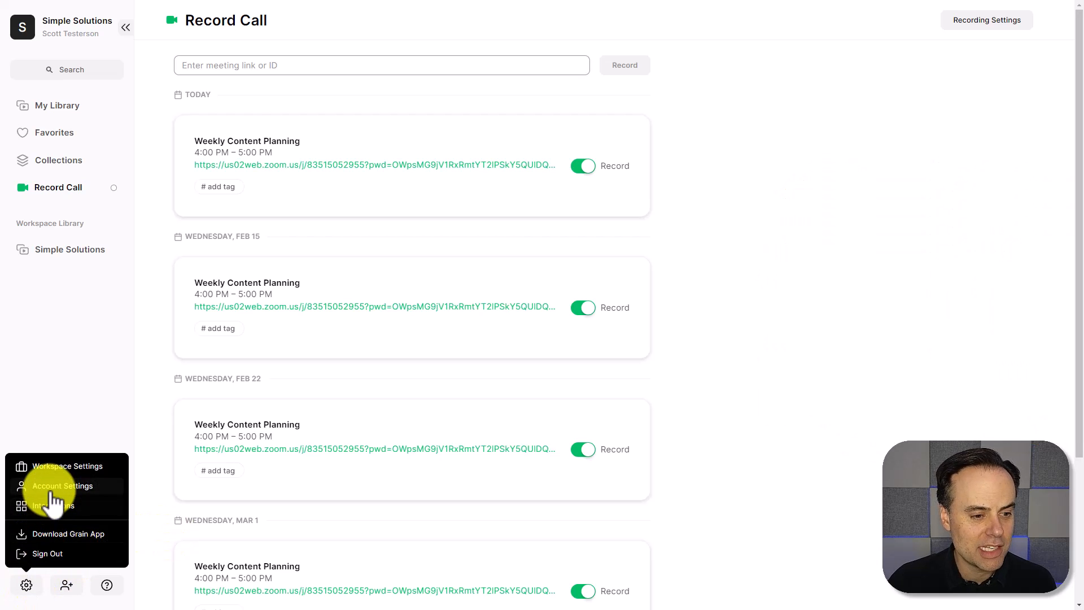
Step: Show Account Settings' Recording preferences and review the calendar auto-record toggles
click(63, 485)
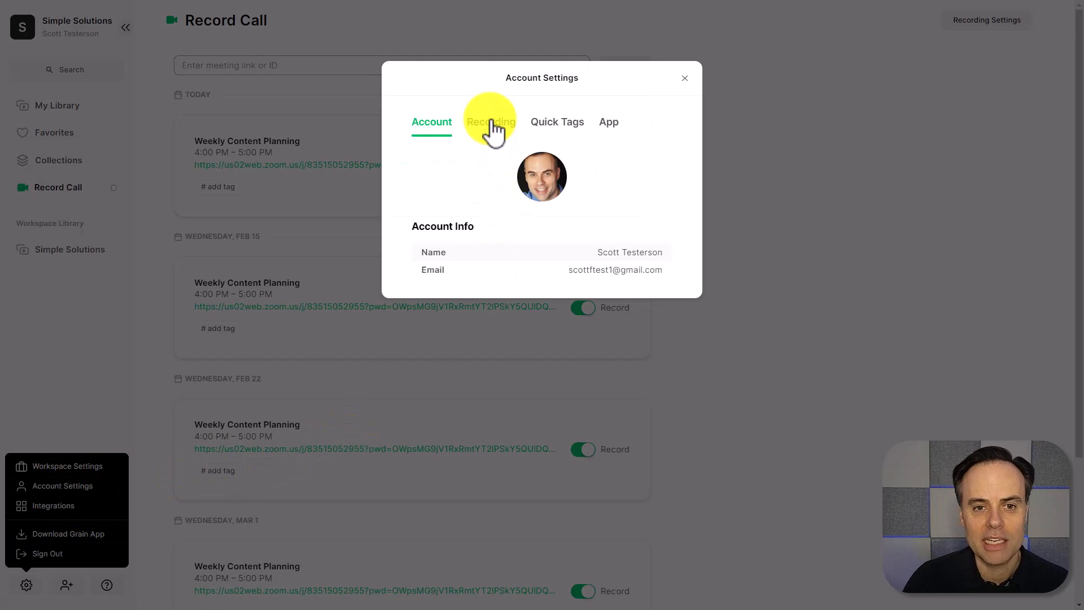
click(491, 122)
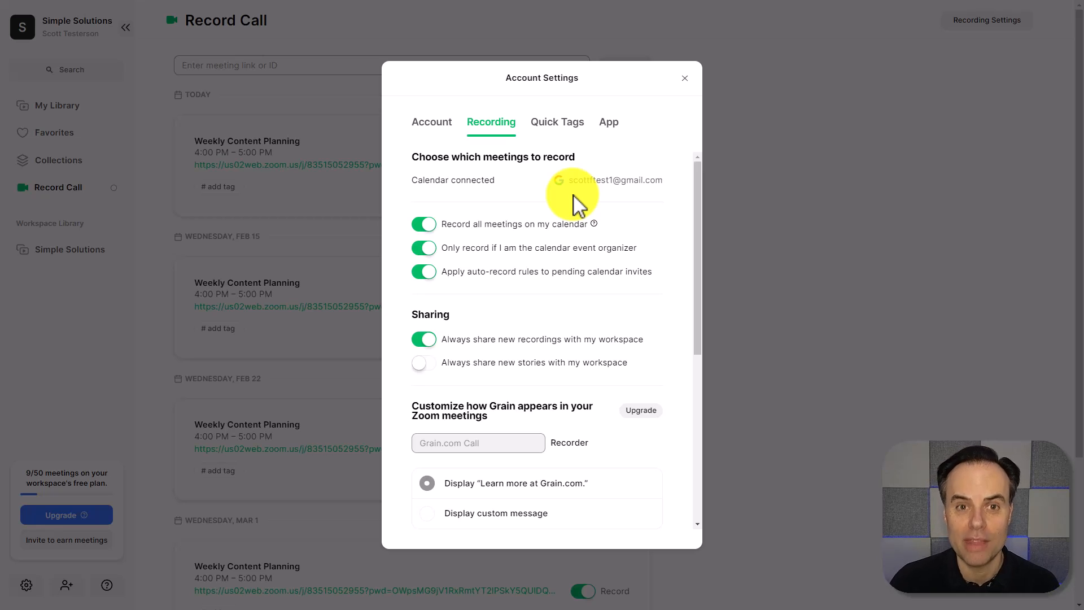
mouse_move(528, 245)
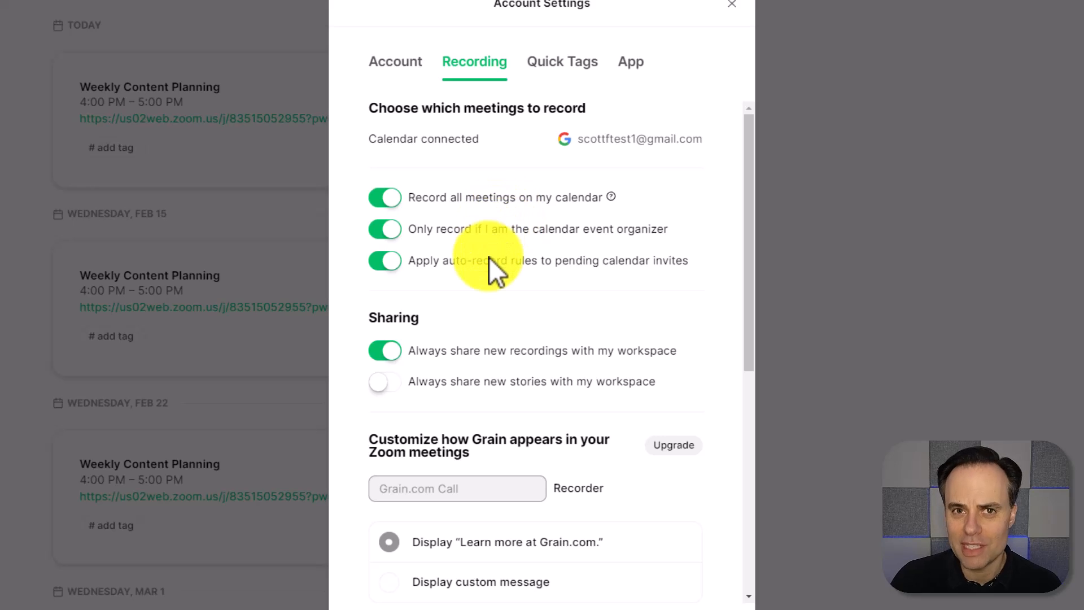
mouse_move(491, 225)
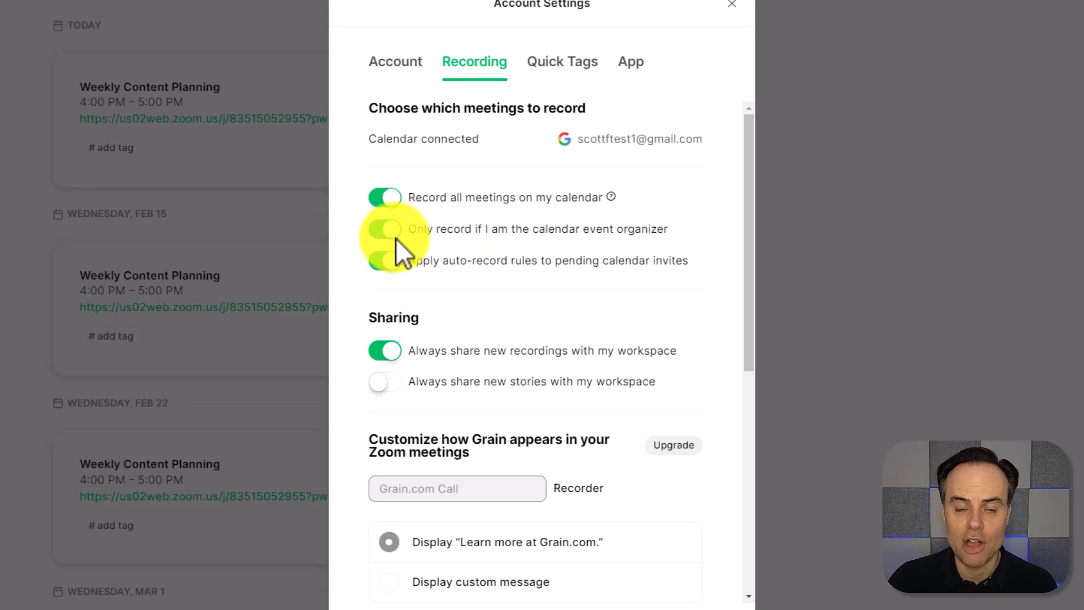
click(384, 229)
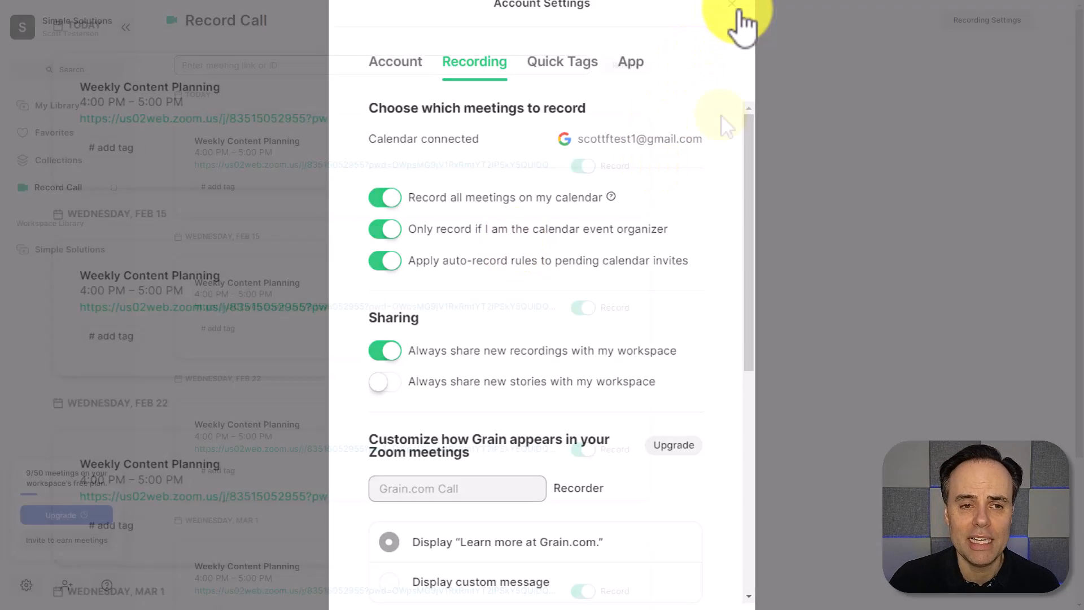
Step: Close account settings, returning to the Record Call list of upcoming meetings
click(732, 7)
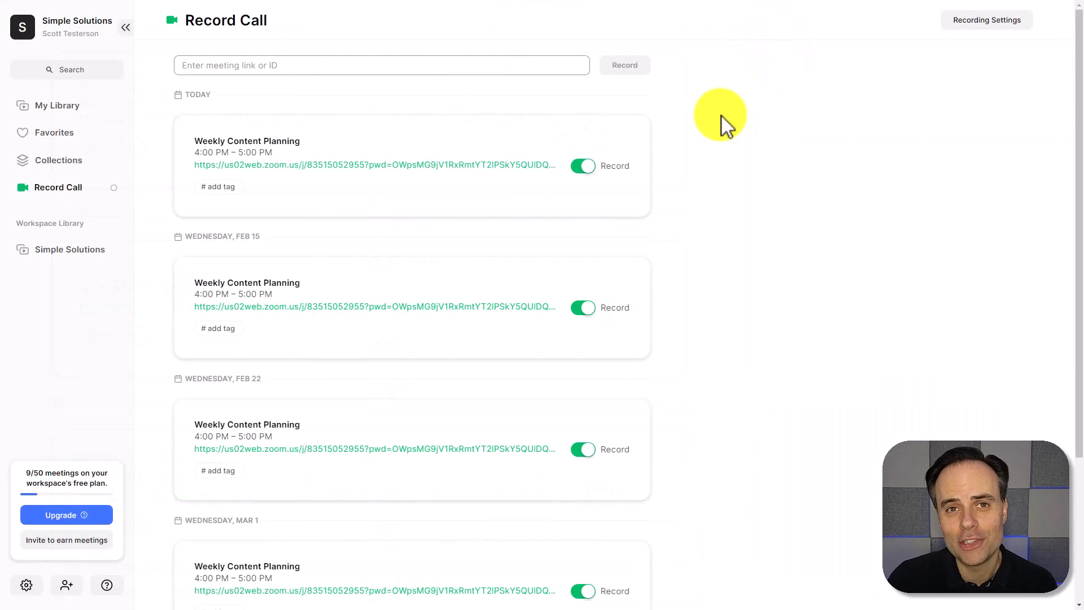
mouse_move(518, 272)
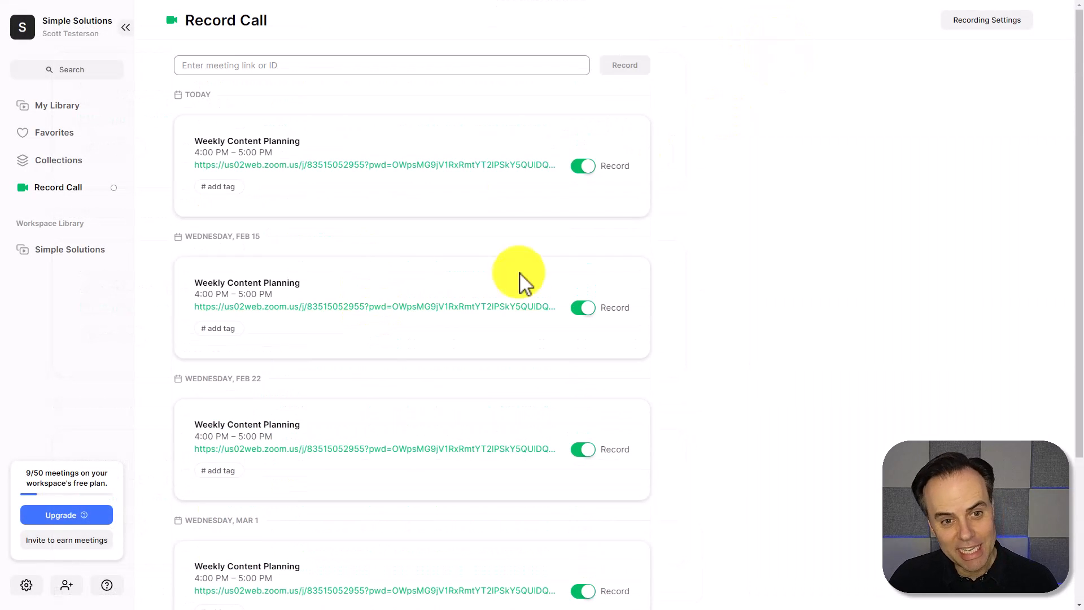
mouse_move(406, 238)
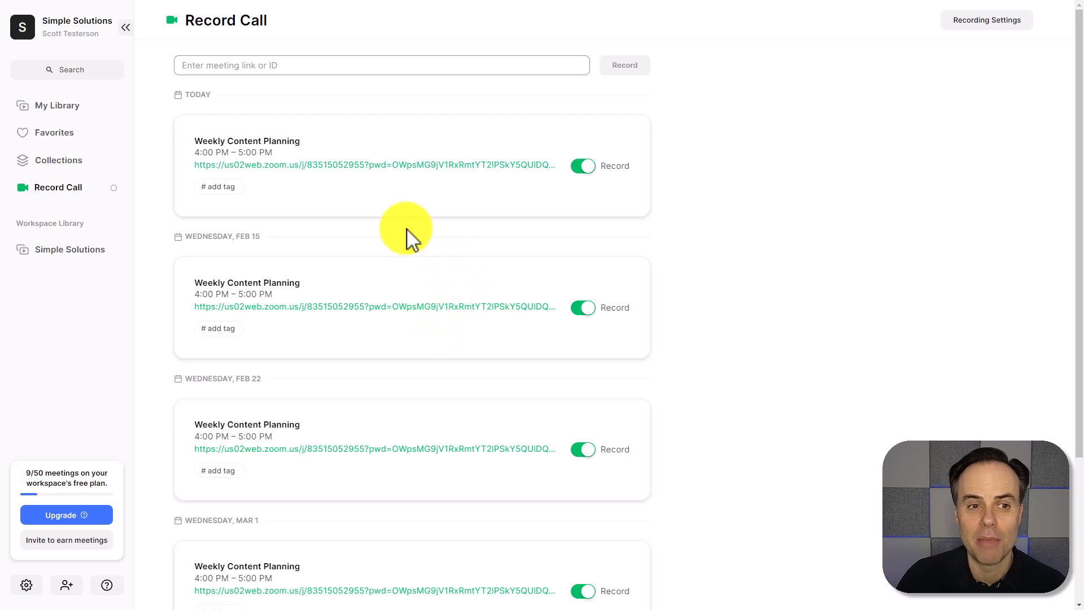
mouse_move(384, 169)
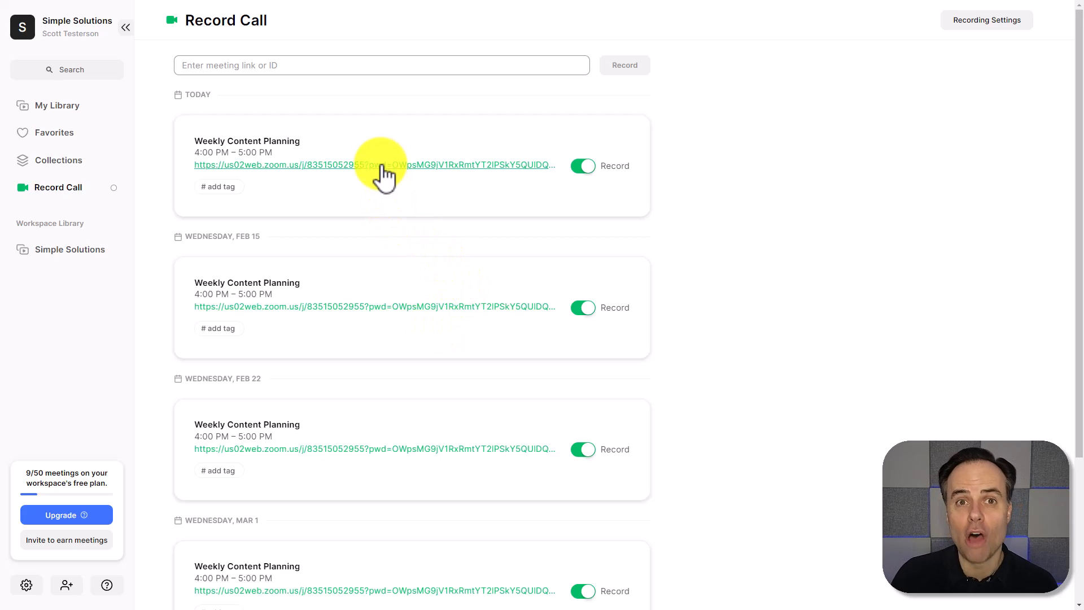
mouse_move(743, 146)
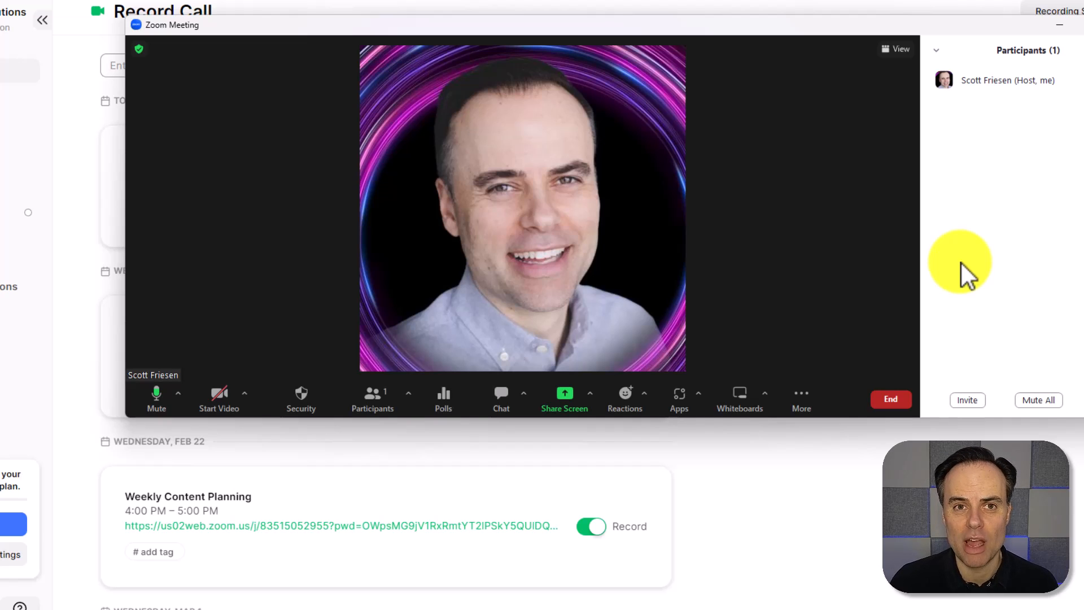
mouse_move(1035, 187)
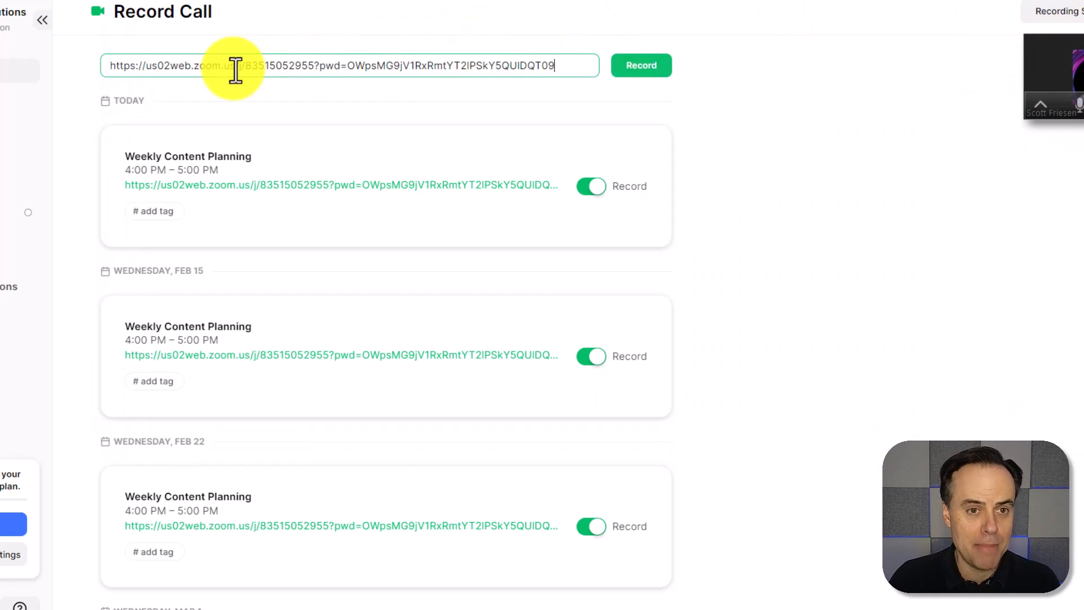
mouse_move(641, 65)
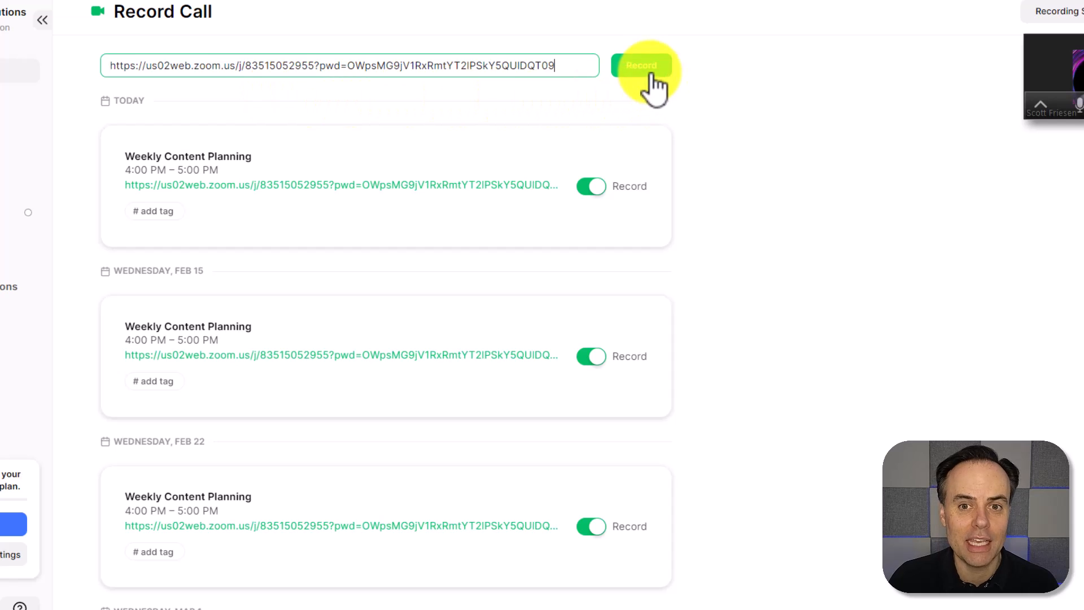
Step: Send the Grain call recorder into the running Zoom meeting and check the meeting chat
click(640, 65)
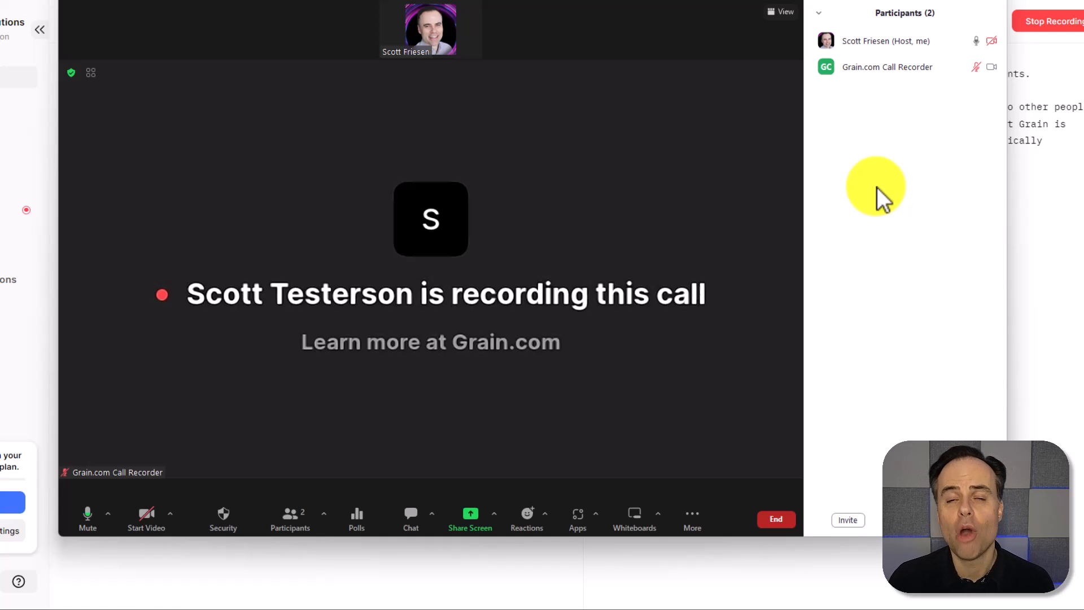
mouse_move(462, 460)
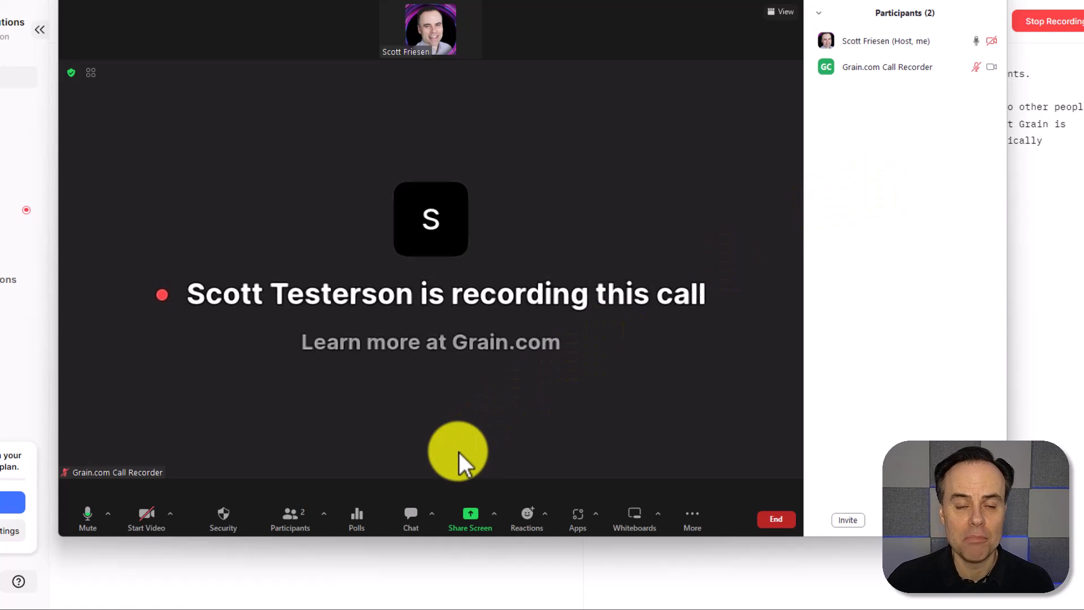
mouse_move(411, 505)
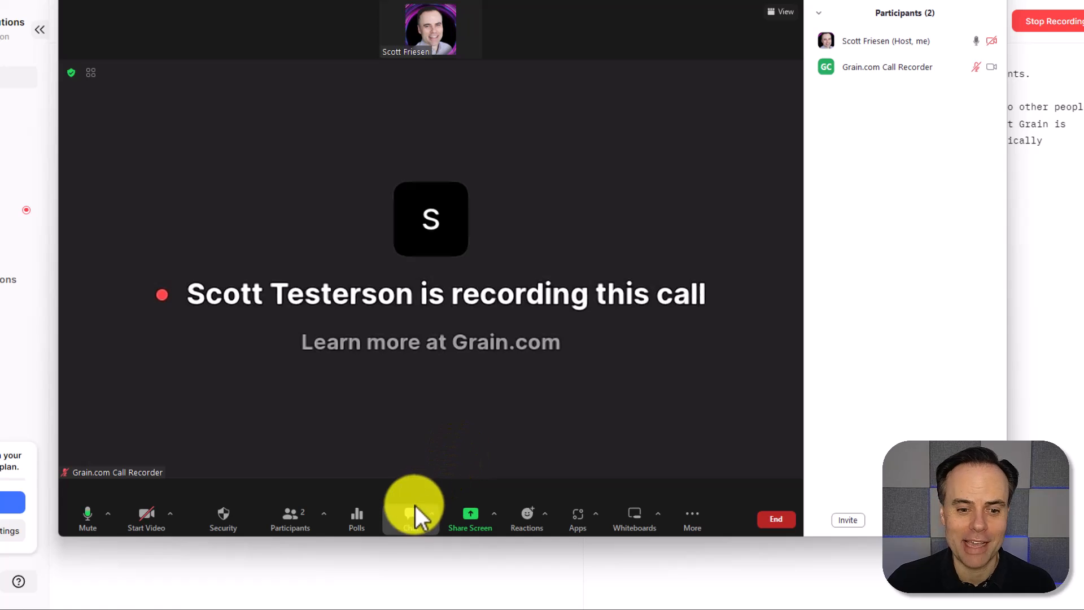
click(411, 515)
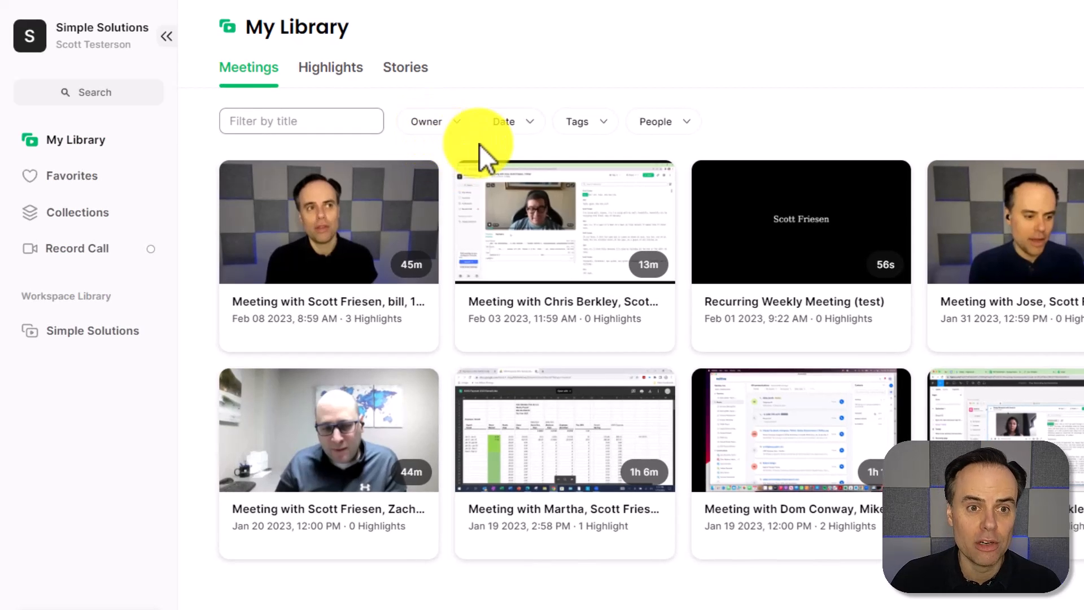
mouse_move(586, 121)
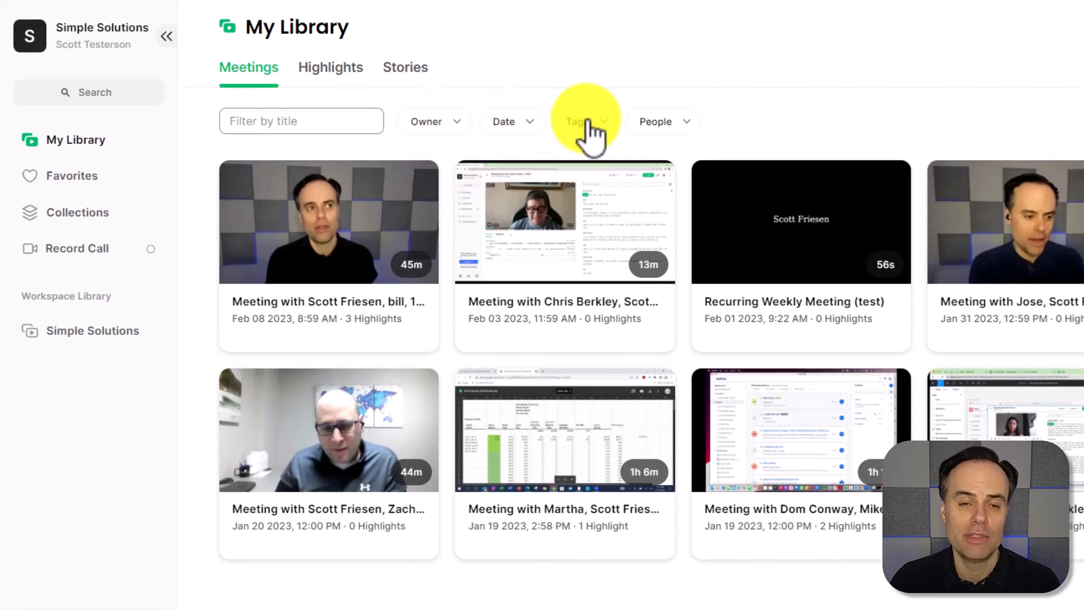
mouse_move(684, 121)
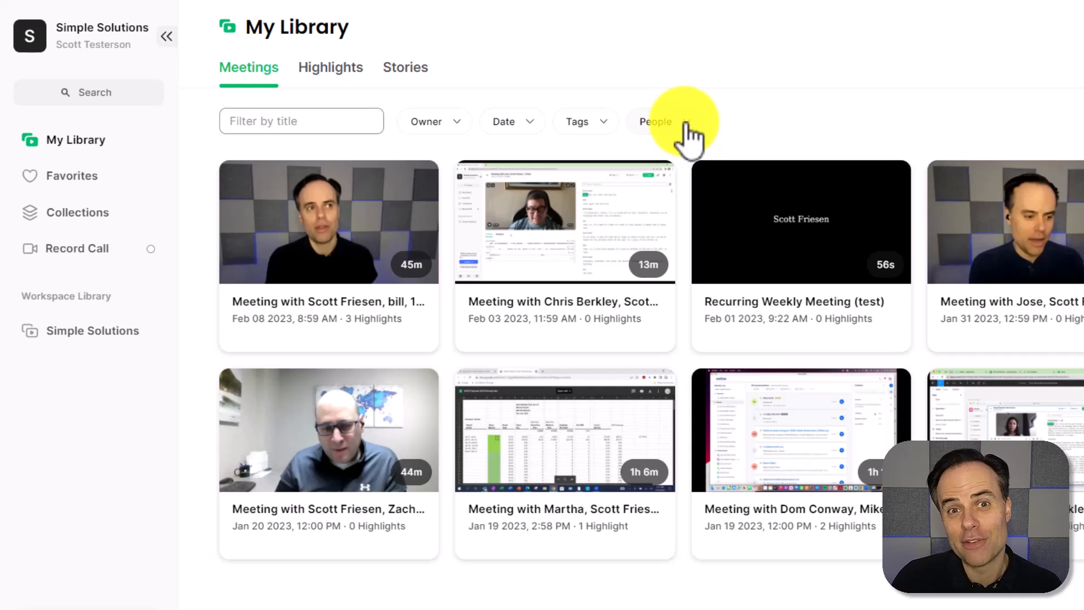
Step: Filter the meetings library by the participant Martha, leaving one Jan 19, 2023 meeting
click(654, 121)
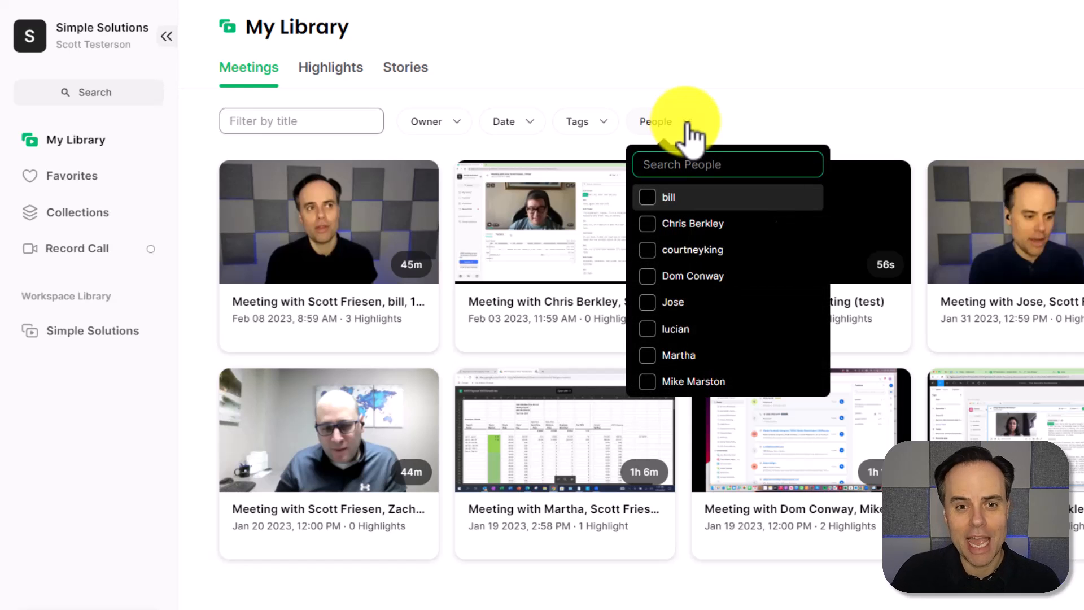
mouse_move(740, 284)
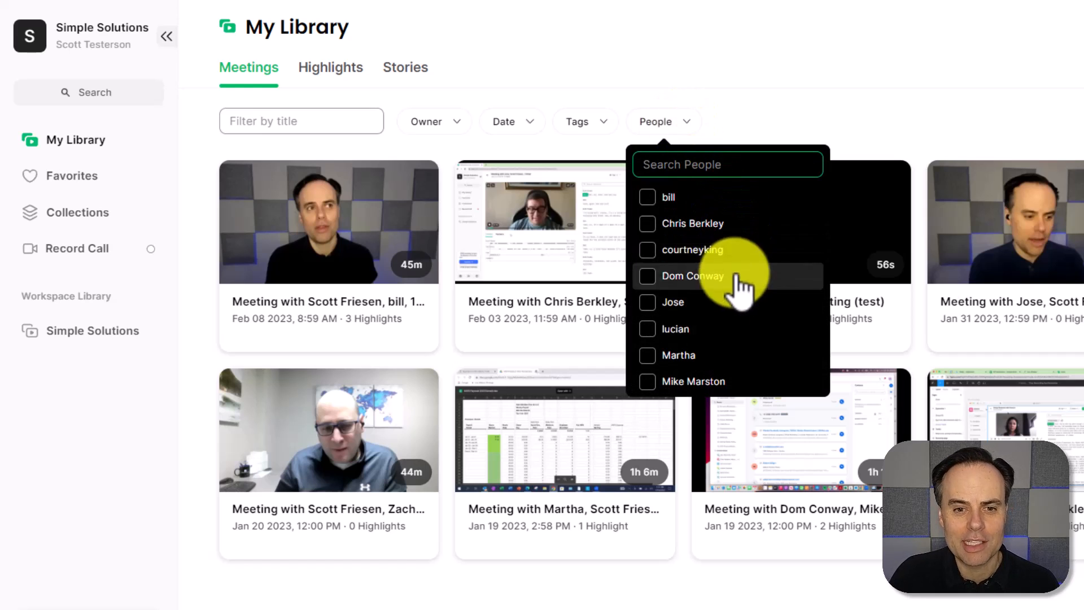
mouse_move(678, 354)
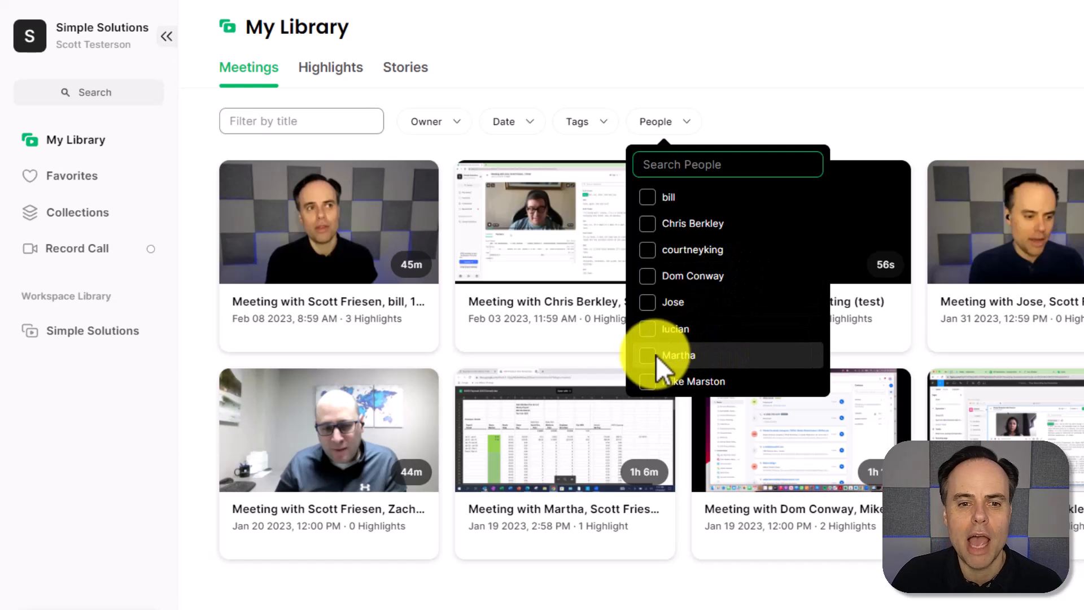
click(677, 354)
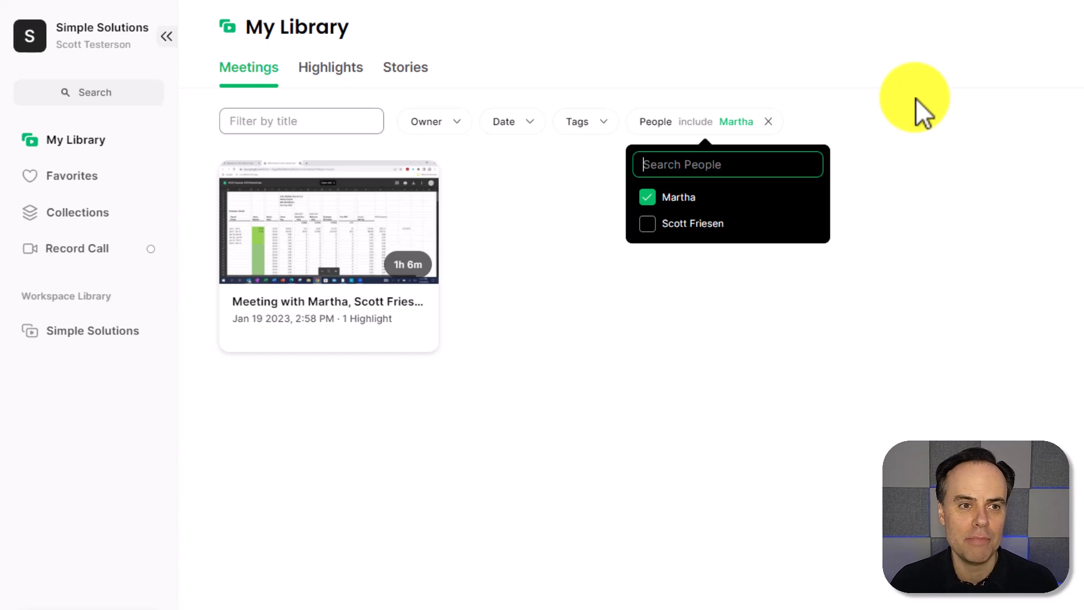
mouse_move(330, 67)
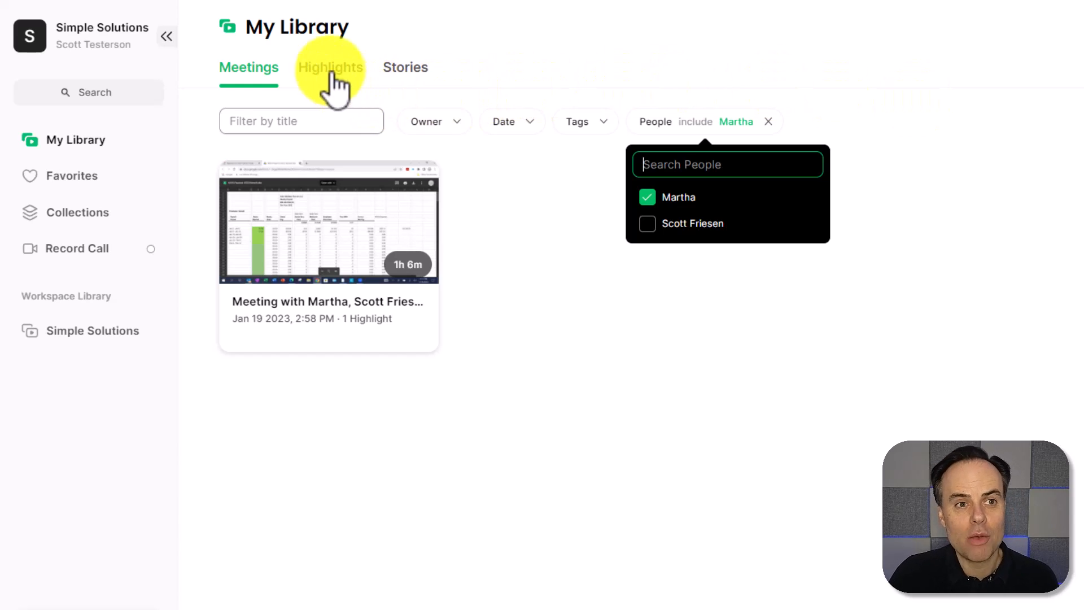
Step: Show the Highlights collection listing six saved highlight clips
click(330, 67)
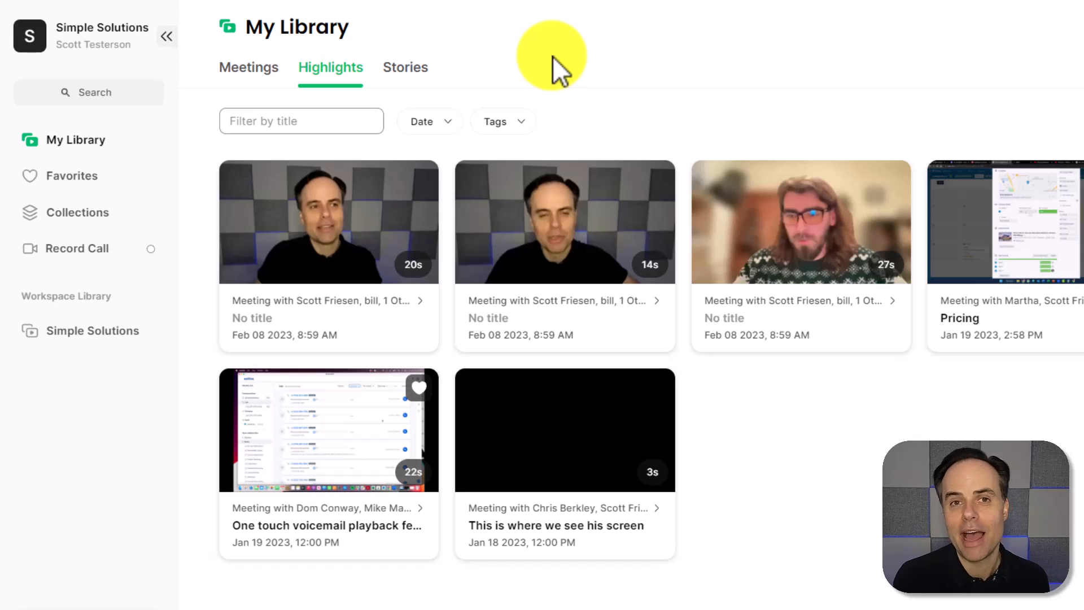
mouse_move(934, 598)
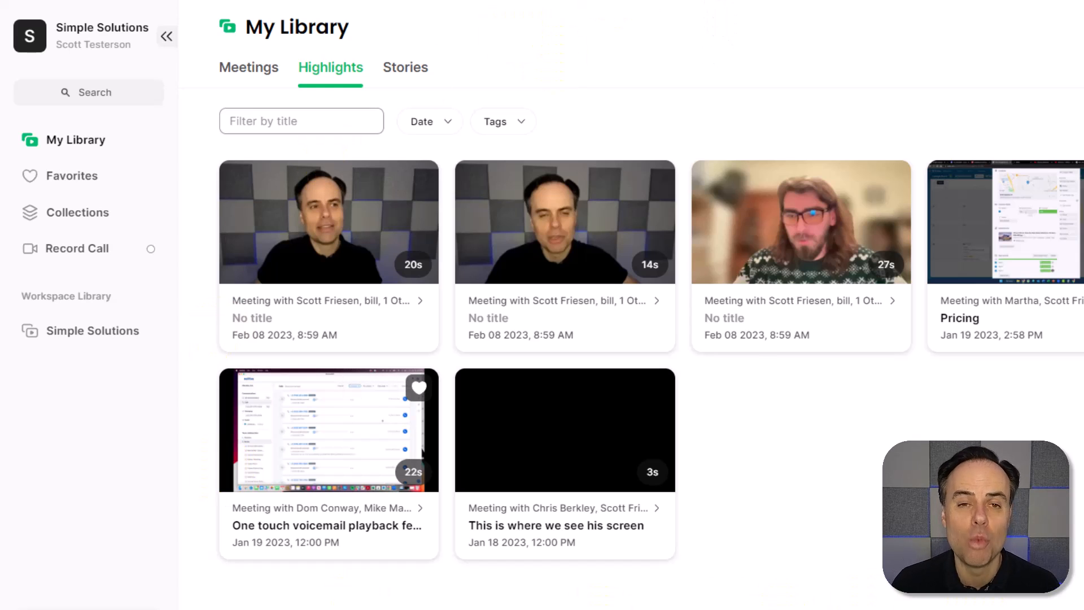
mouse_move(833, 197)
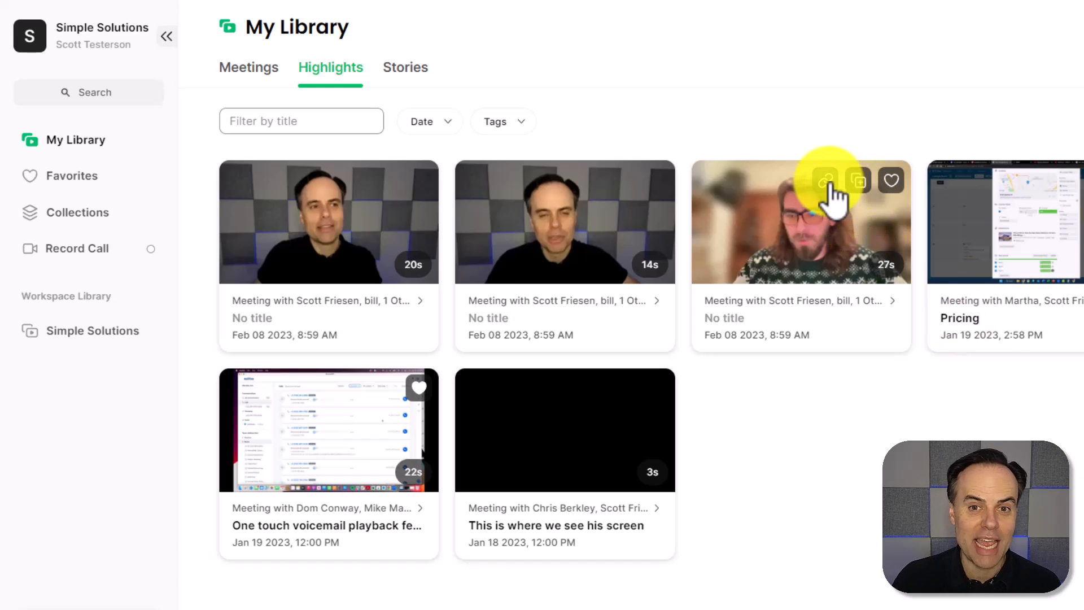
mouse_move(847, 293)
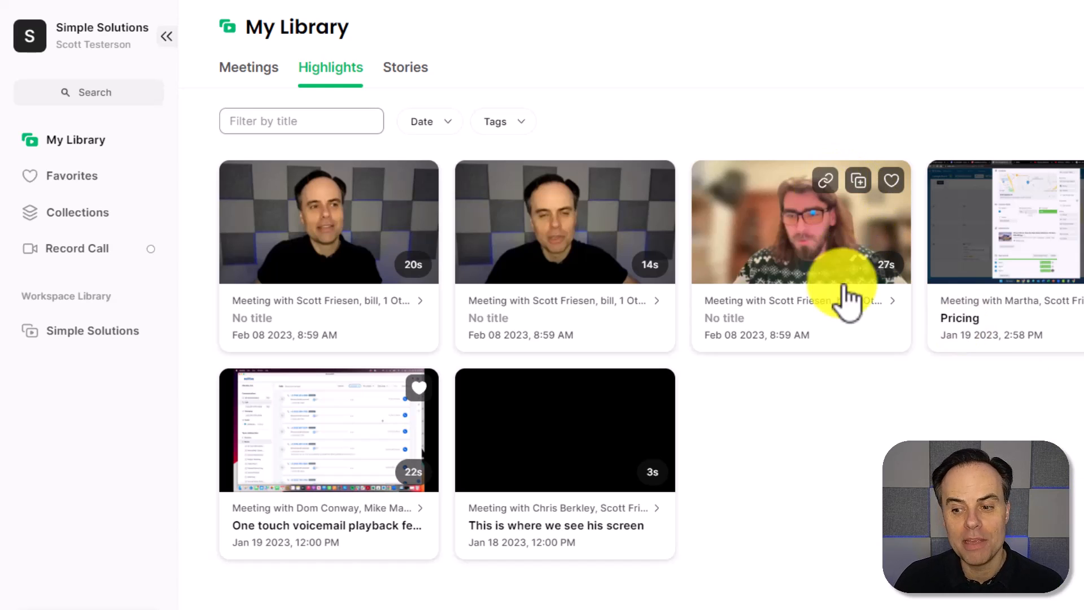
mouse_move(874, 473)
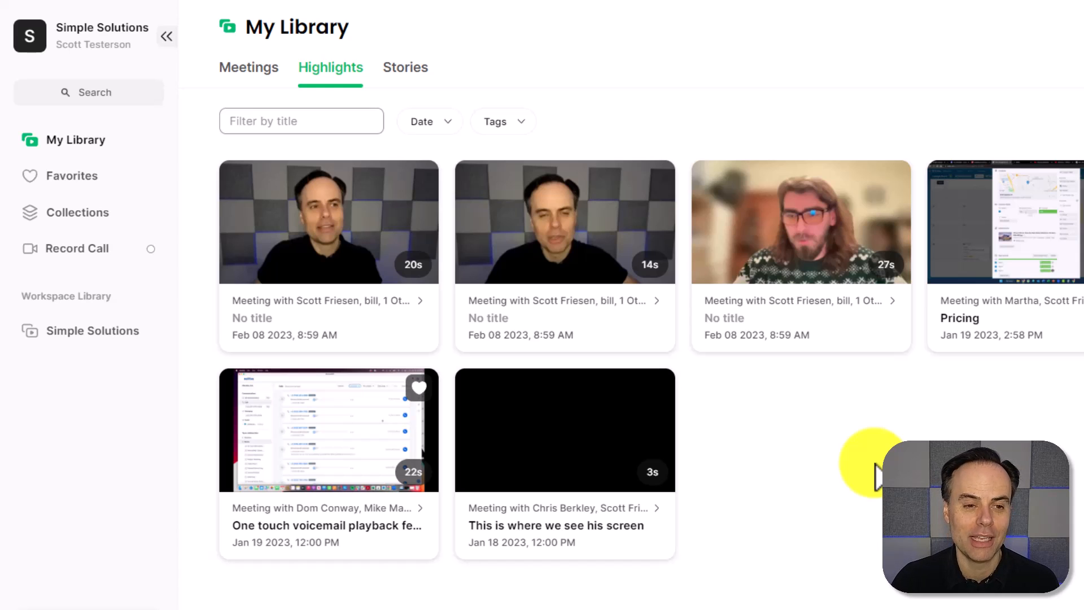
mouse_move(899, 238)
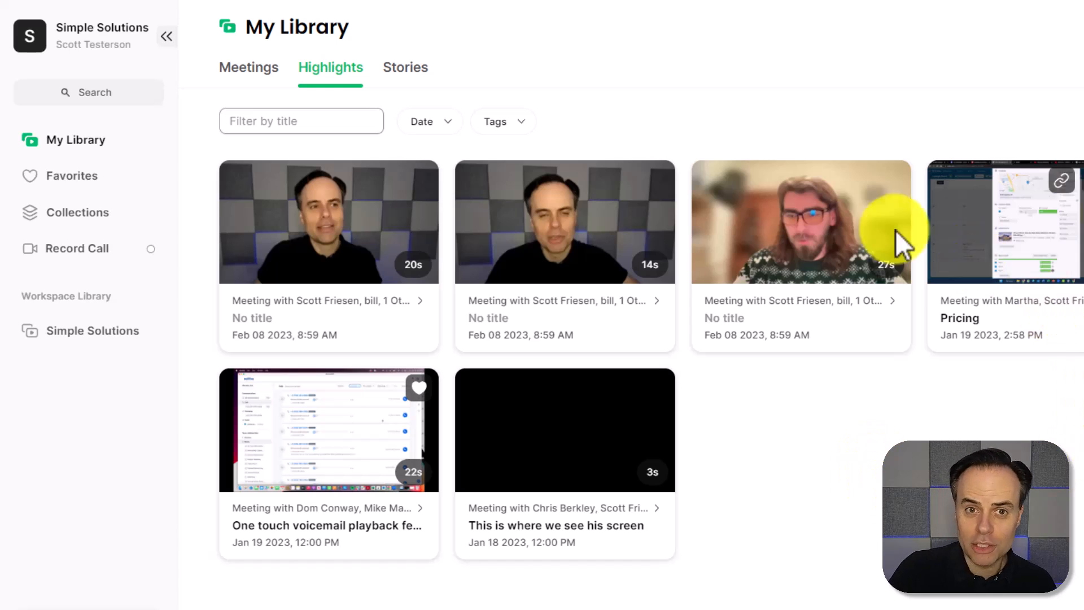
mouse_move(782, 463)
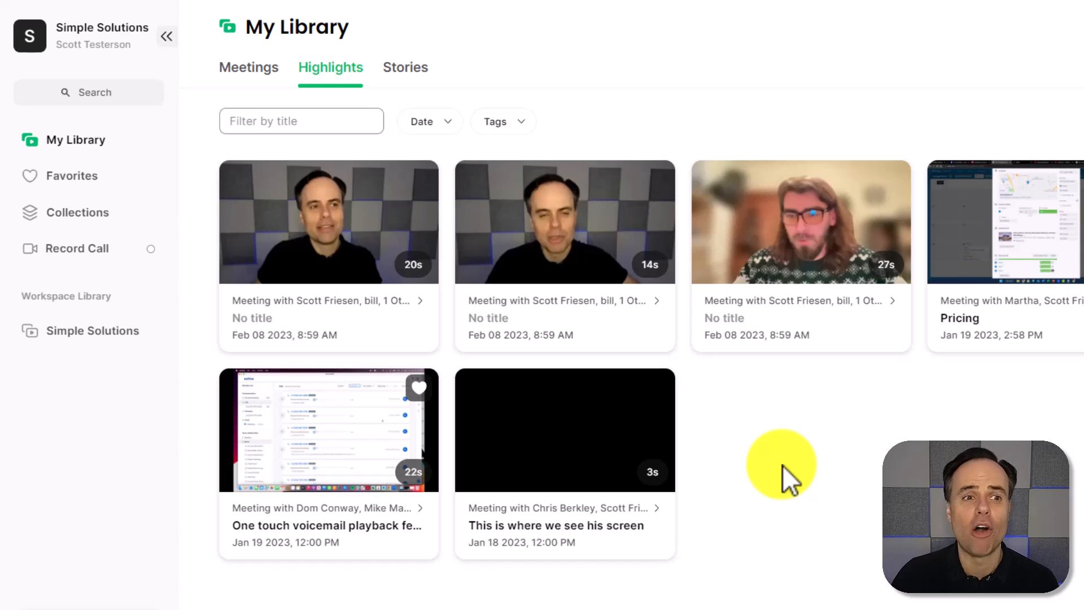
Step: Switch to Stories and open the New Software Demo story
click(405, 67)
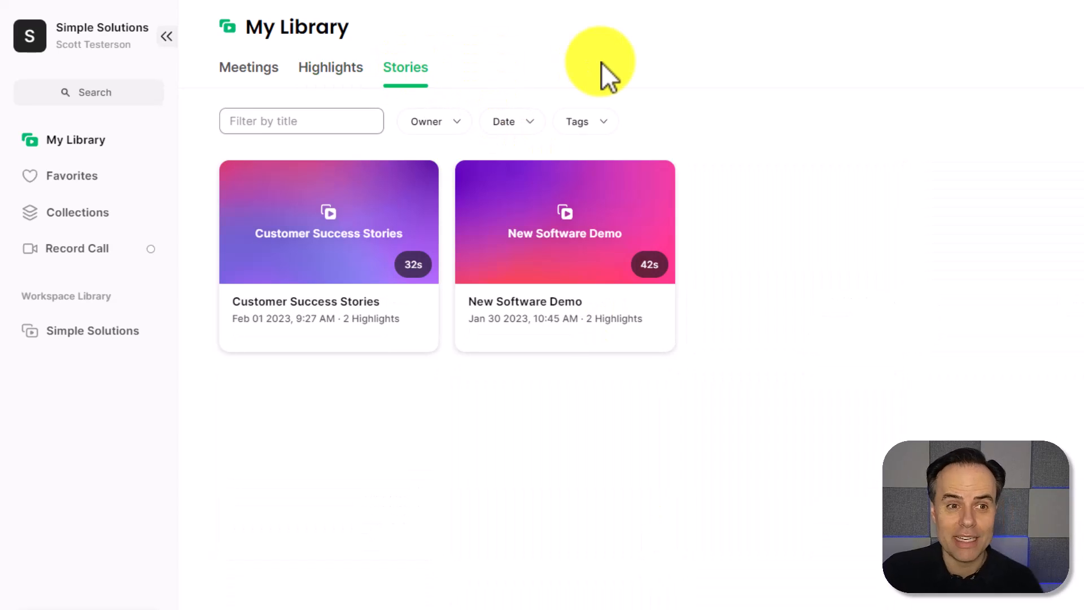
mouse_move(553, 411)
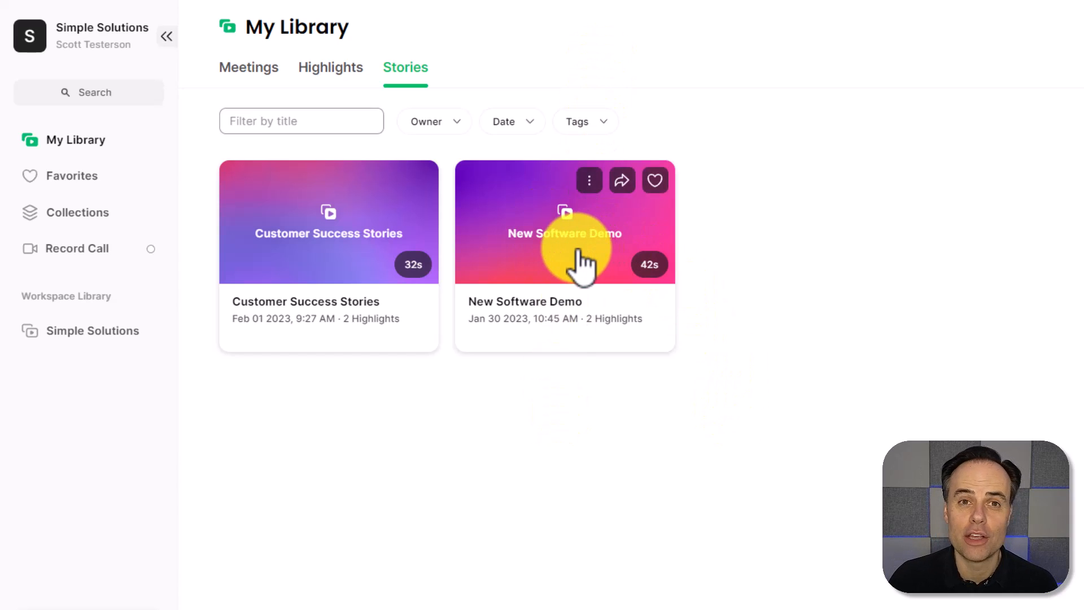
mouse_move(570, 263)
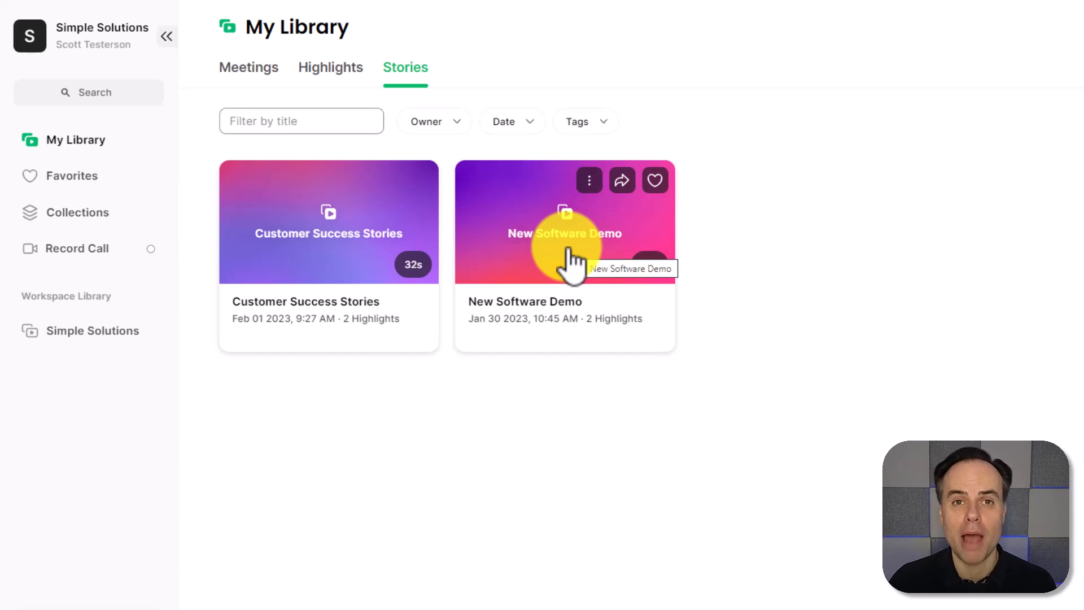
click(565, 221)
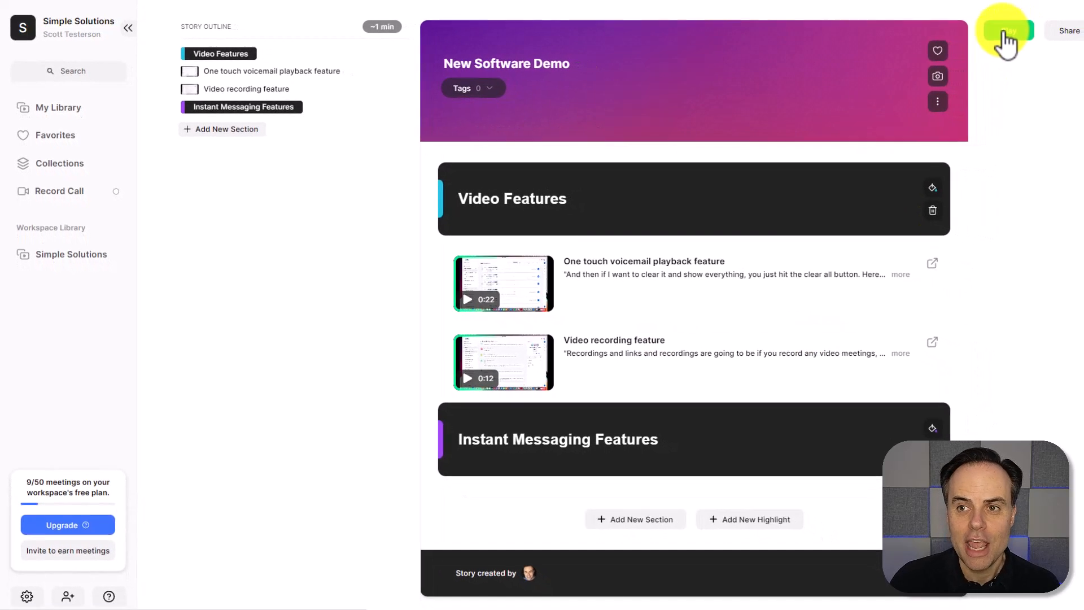
Step: Play the story as a video and copy its share link
click(1006, 30)
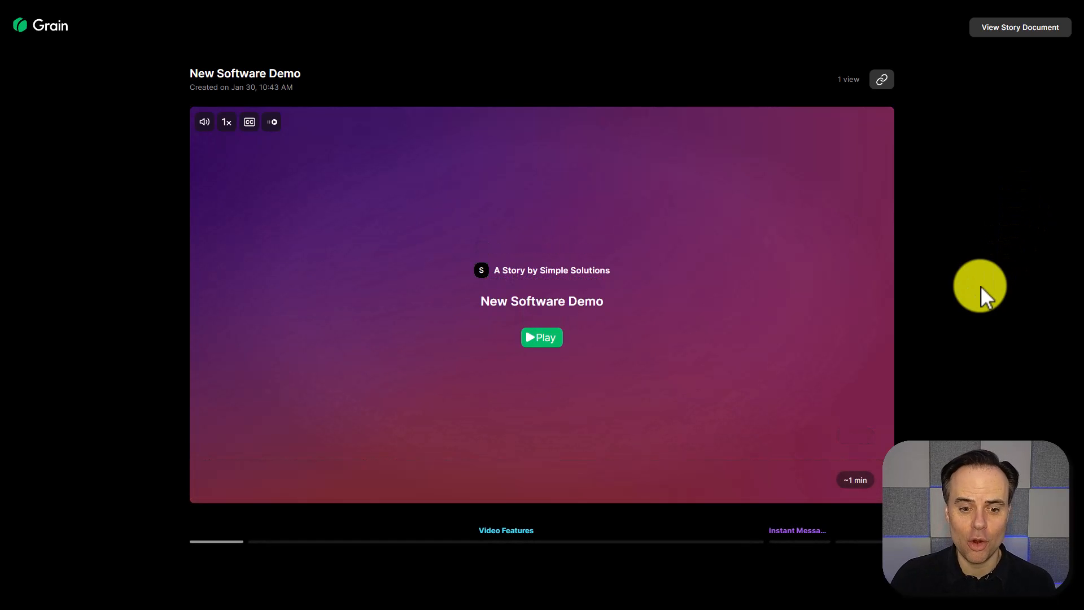
mouse_move(983, 108)
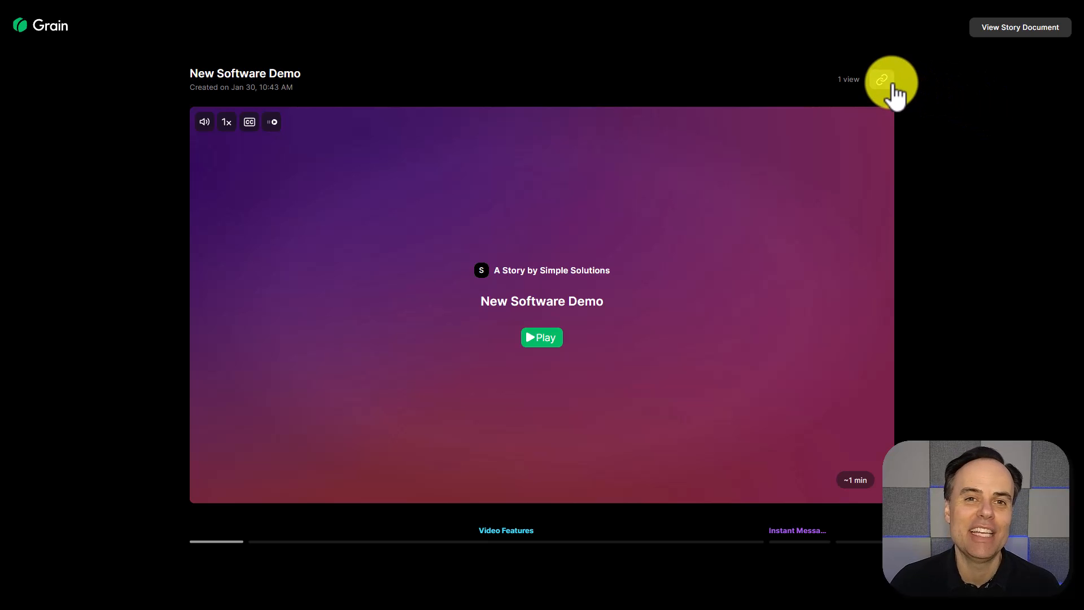
click(882, 79)
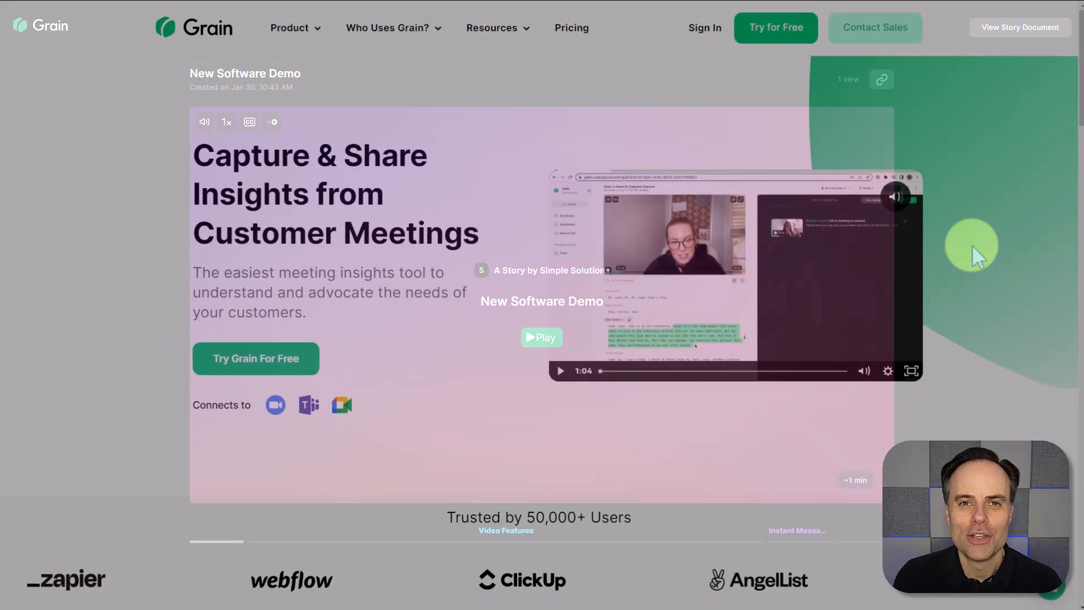